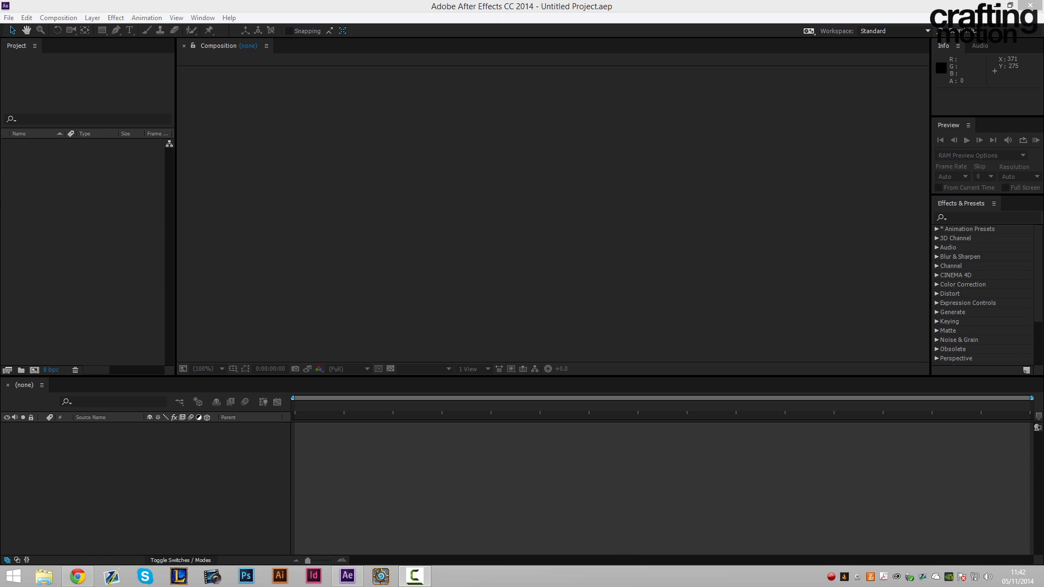
mouse_move(481, 129)
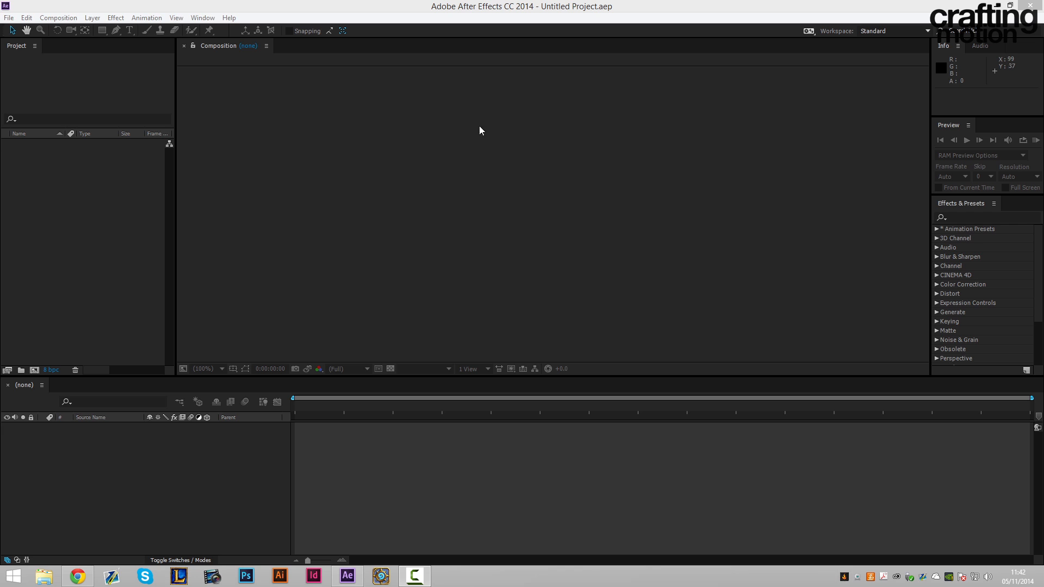
Browse the File menu without choosing, then start a new composition from the Composition menu.
click(9, 17)
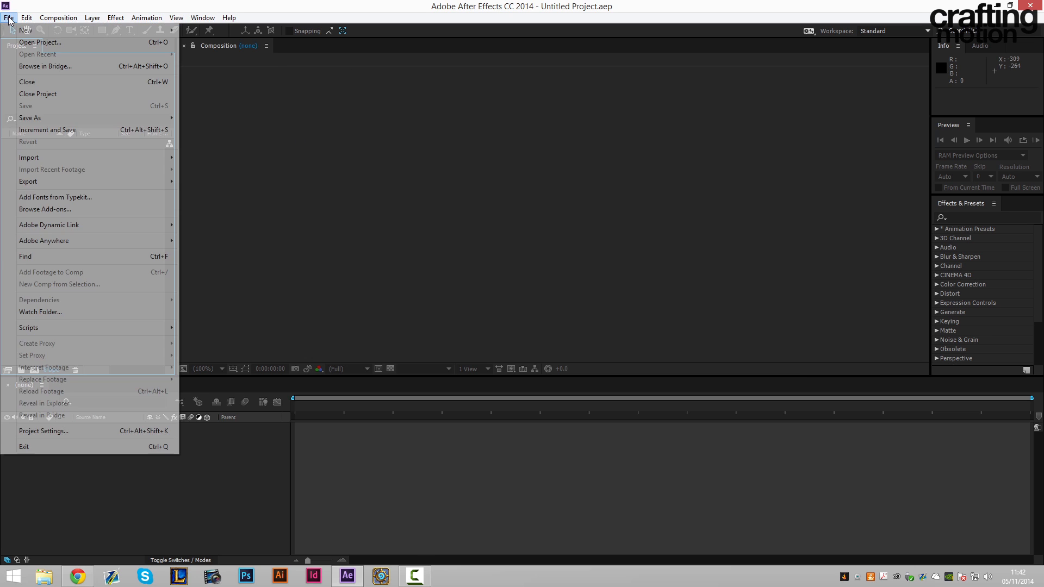
click(290, 134)
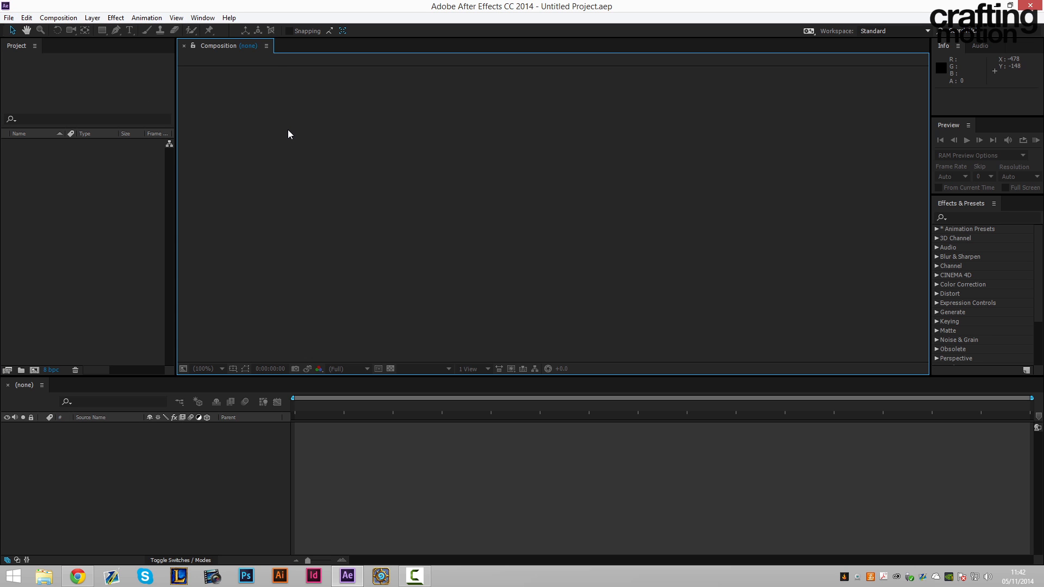
mouse_move(334, 406)
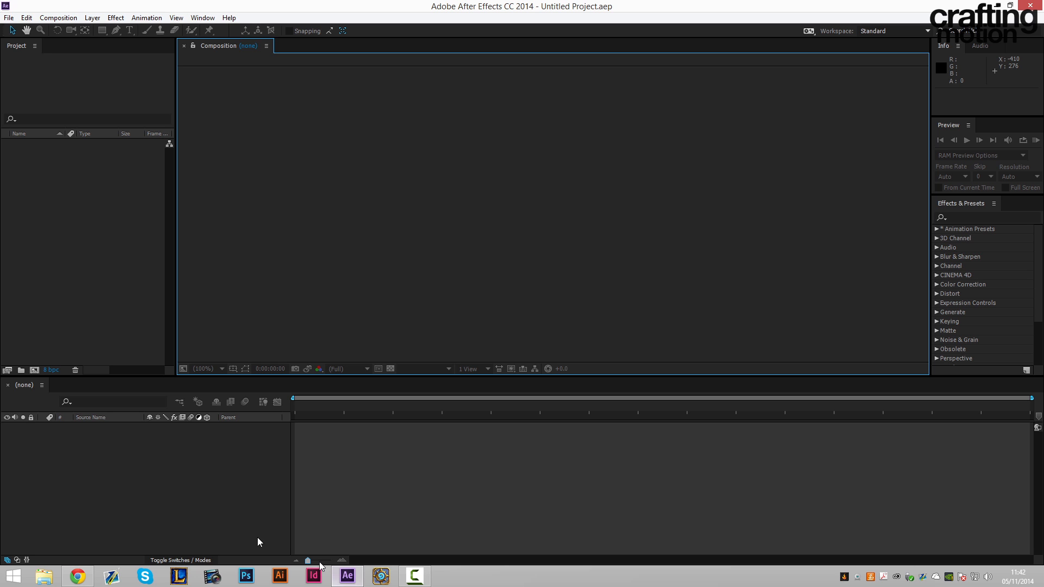
click(9, 17)
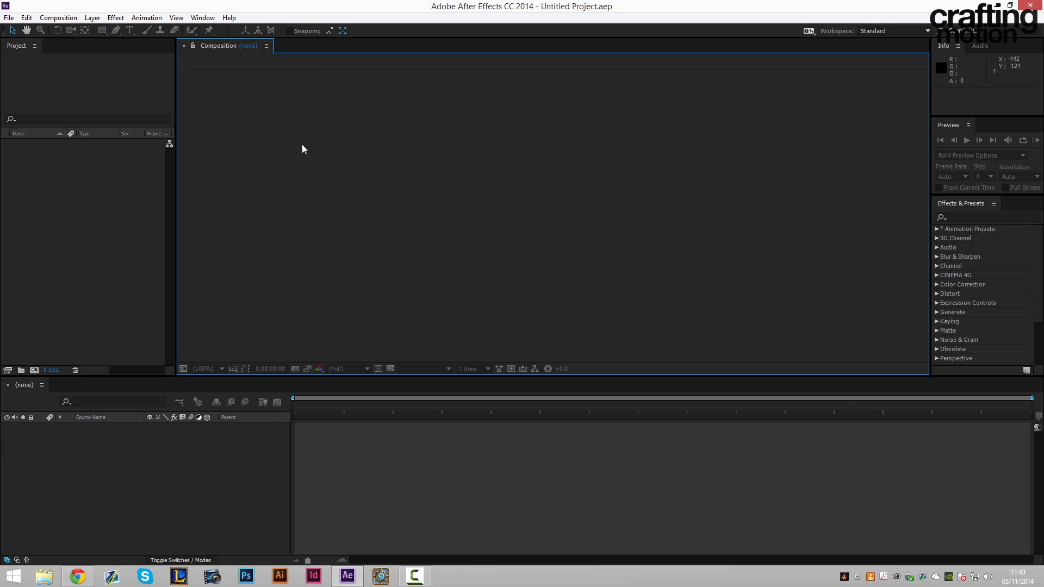
click(8, 17)
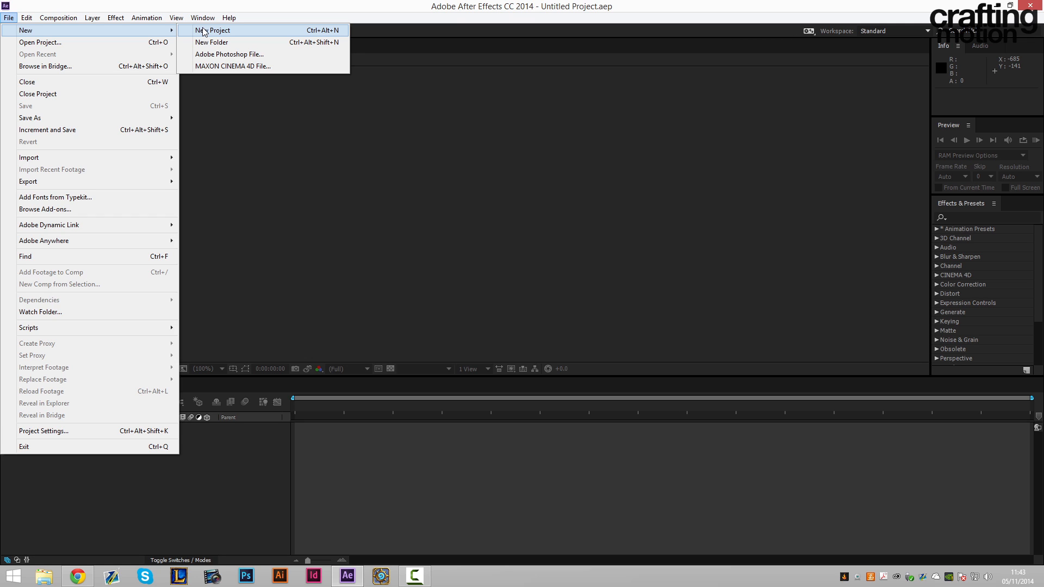
click(58, 17)
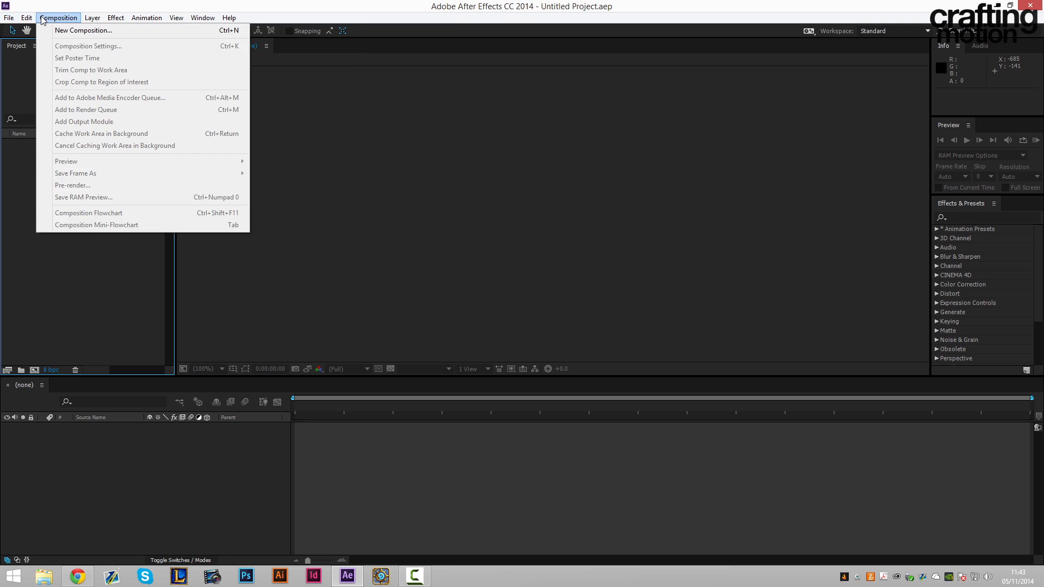
mouse_move(496, 216)
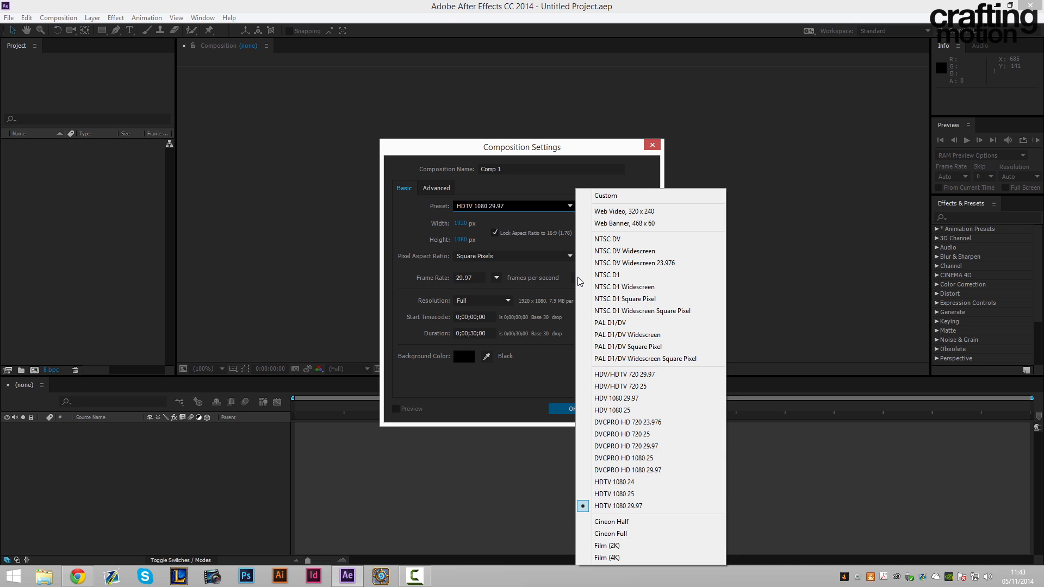
mouse_move(613, 494)
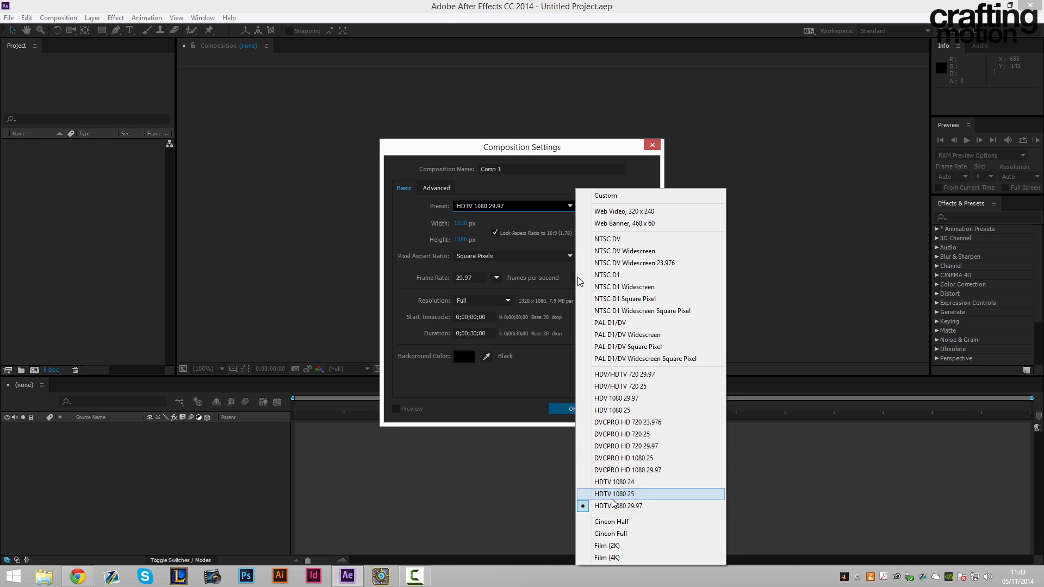
mouse_move(614, 505)
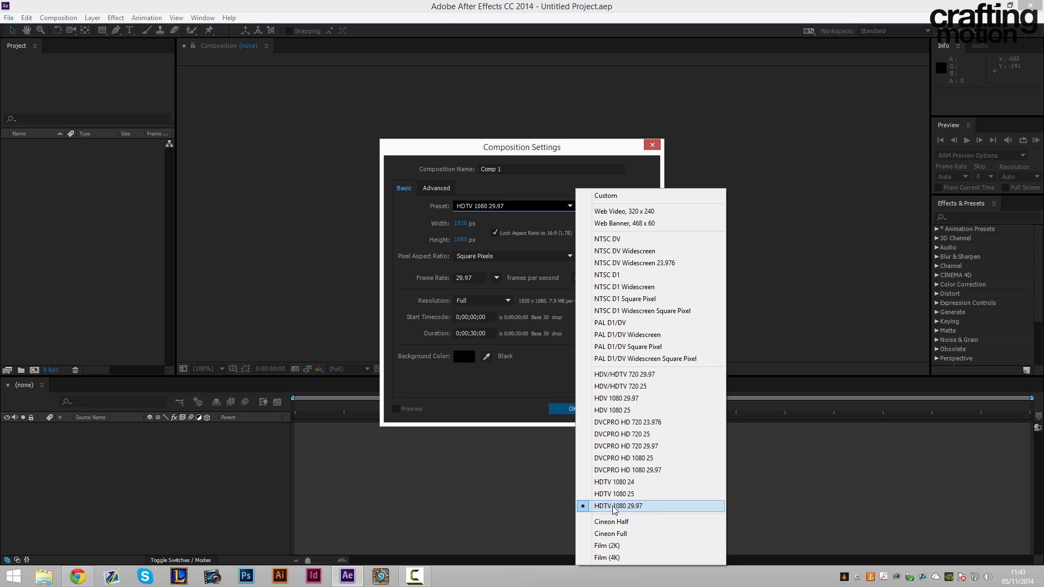
Keep the HDTV 1080 29.97 preset and set the background colour to light grey.
click(618, 506)
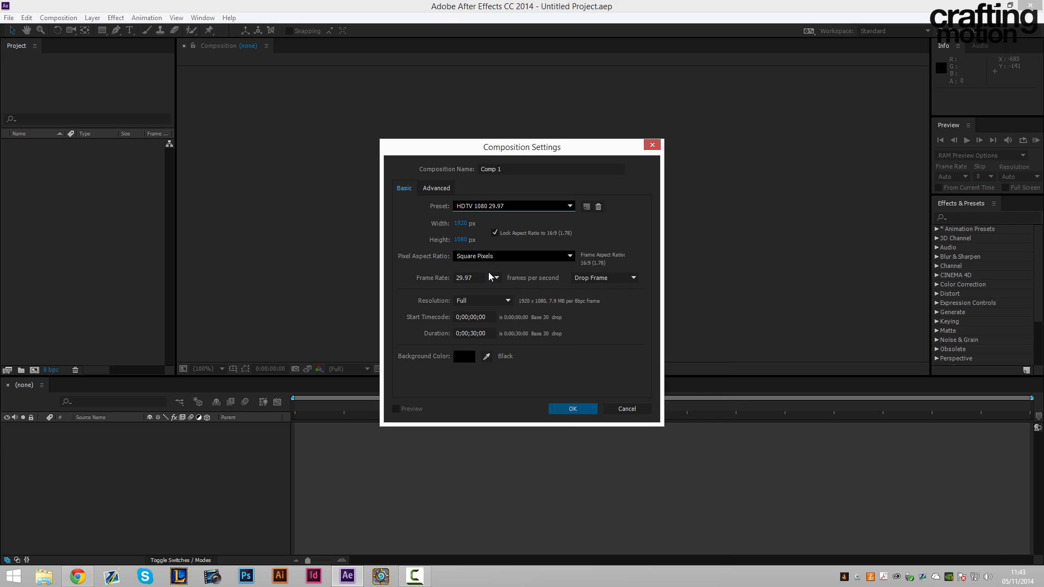
click(470, 333)
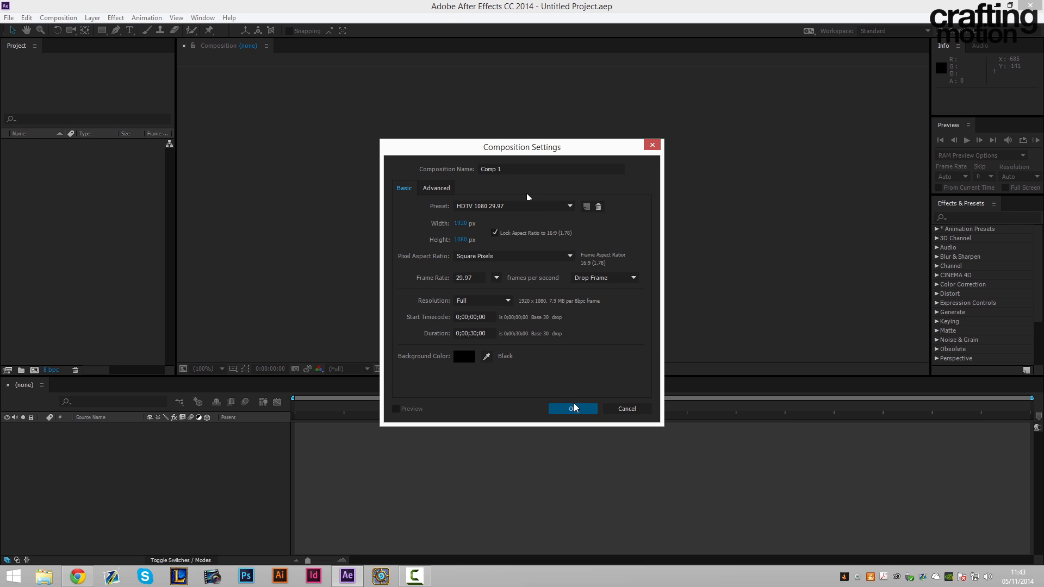
click(464, 357)
text(2A2A2A)
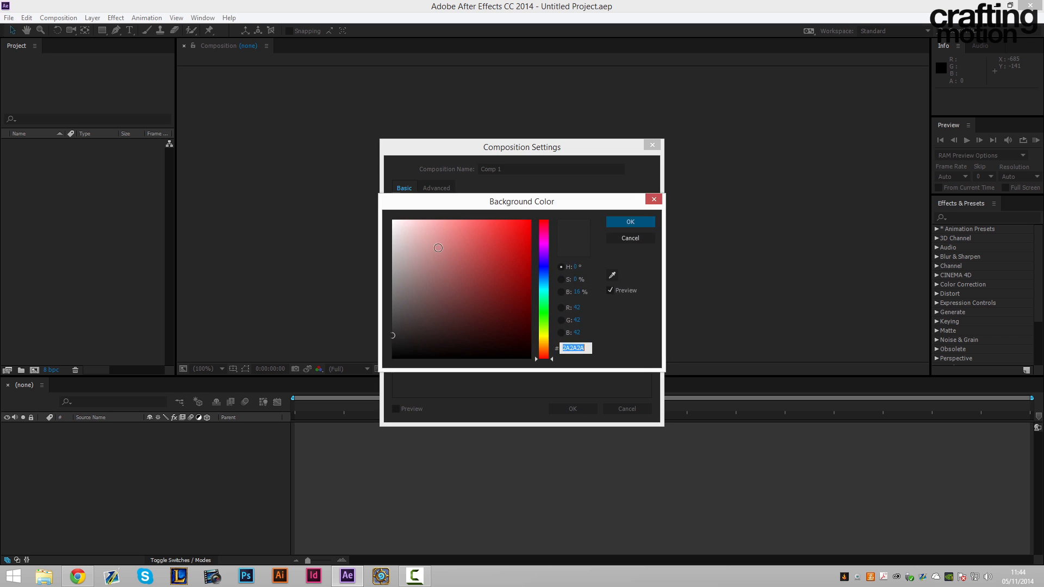
click(629, 221)
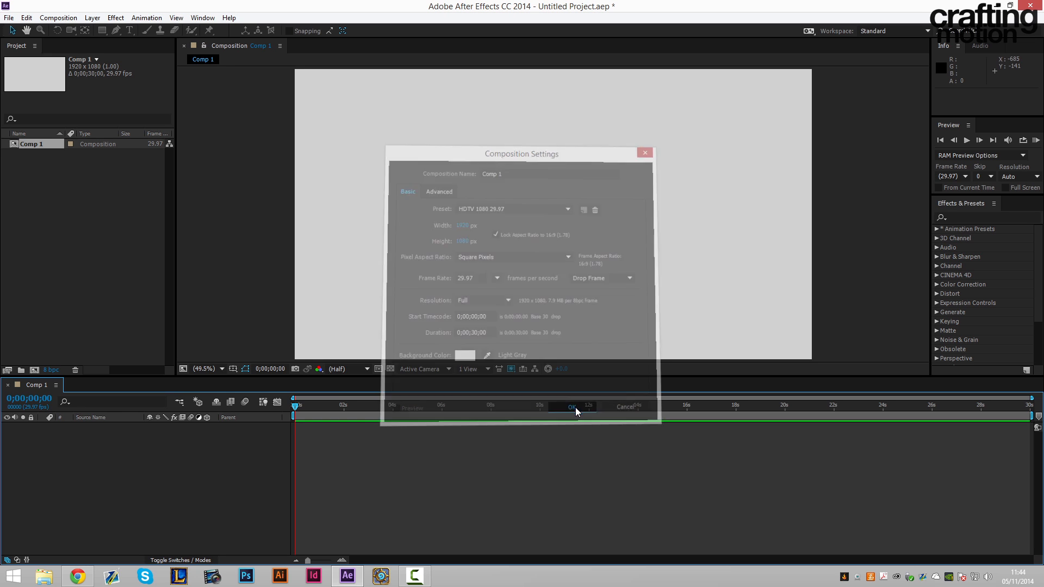
Create Comp 1, then draw a green-filled square shape layer and centre it in the frame.
click(569, 405)
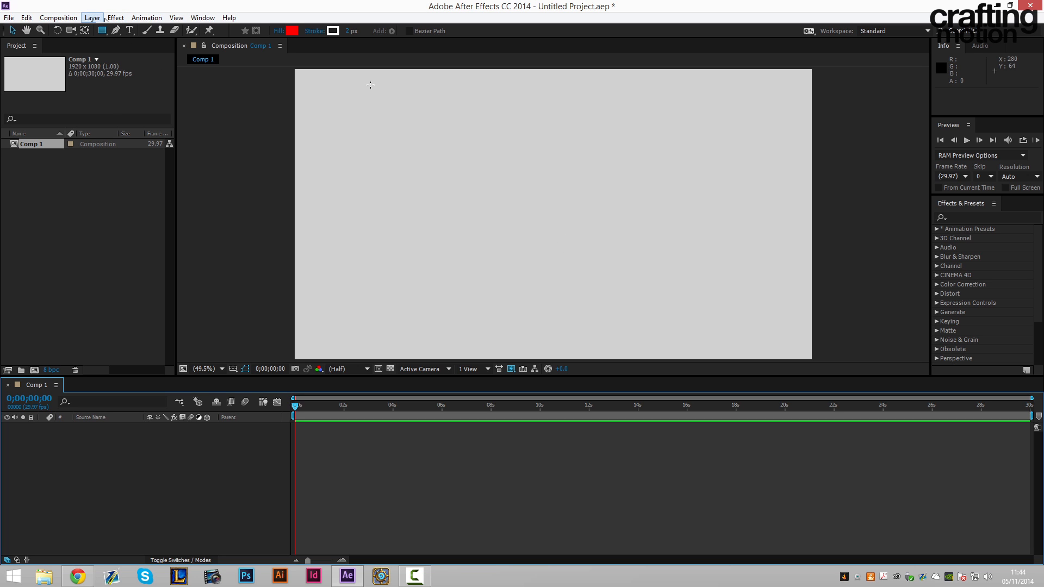
click(293, 30)
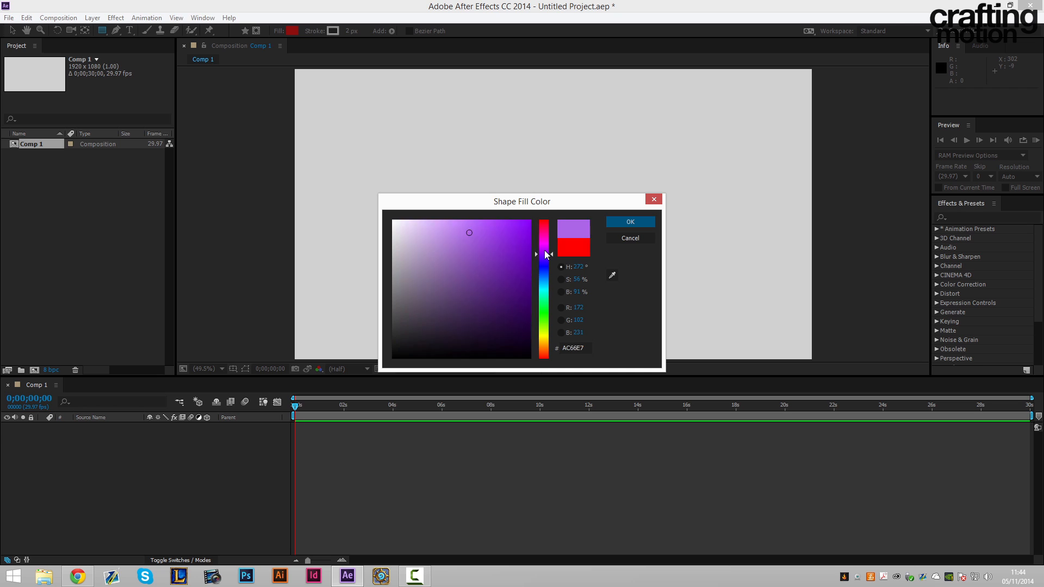
click(629, 221)
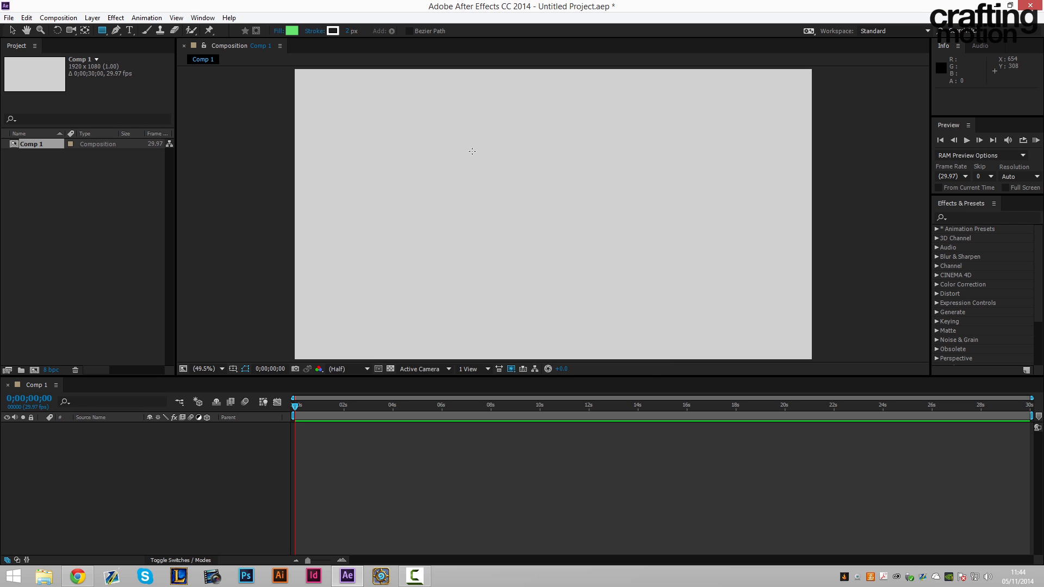
mouse_move(547, 226)
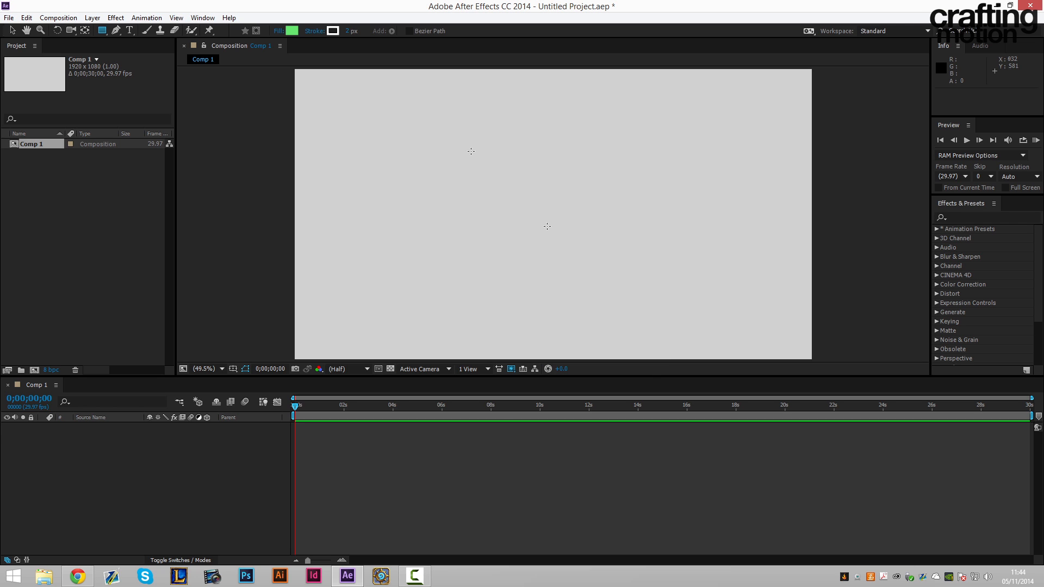
drag(546, 226, 631, 311)
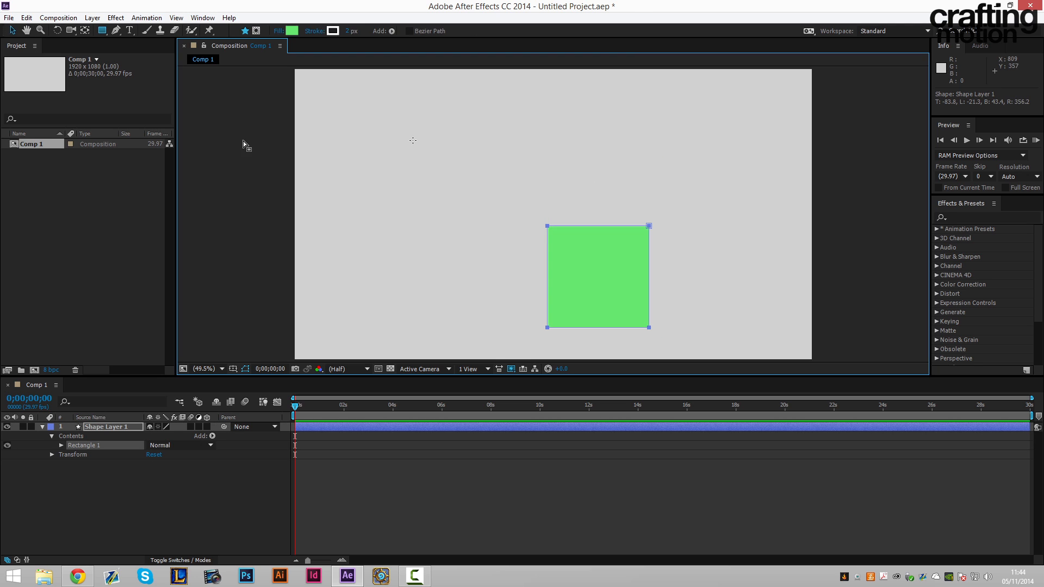
click(26, 30)
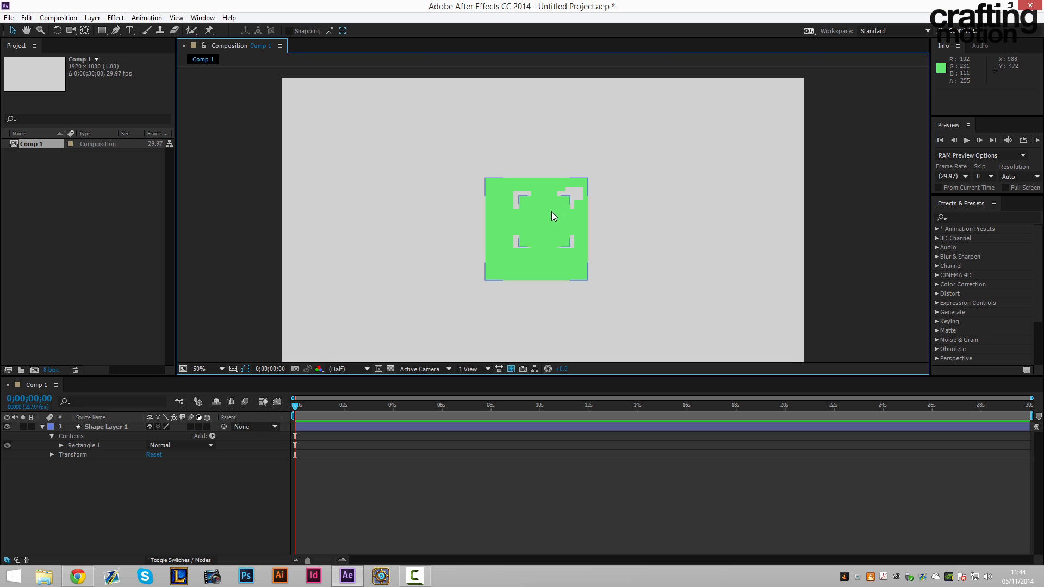
Add Mask 1 to Shape Layer 1 and reshape it into a large slanted parallelogram around the square.
click(537, 229)
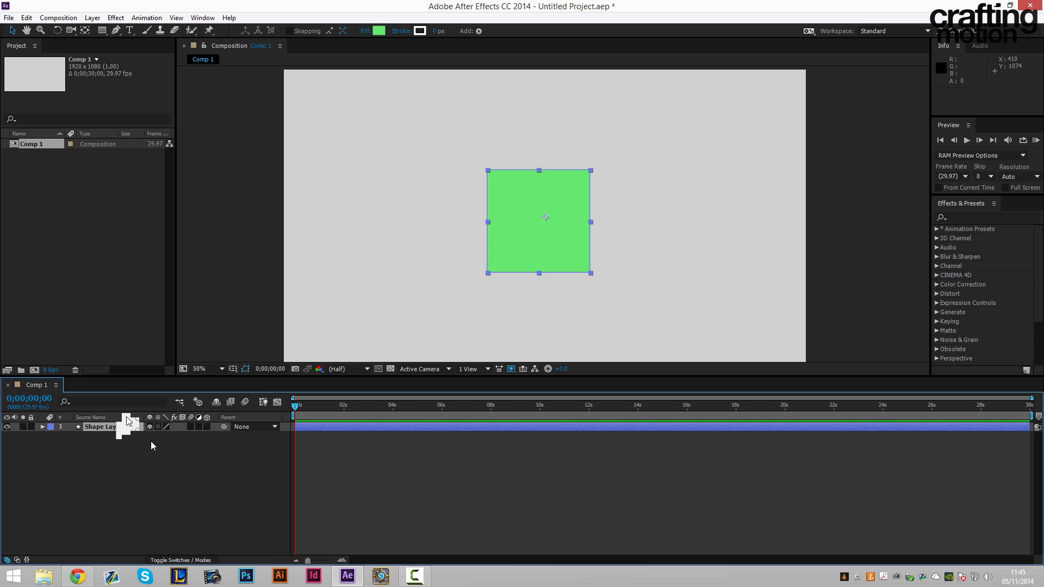
right_click(100, 426)
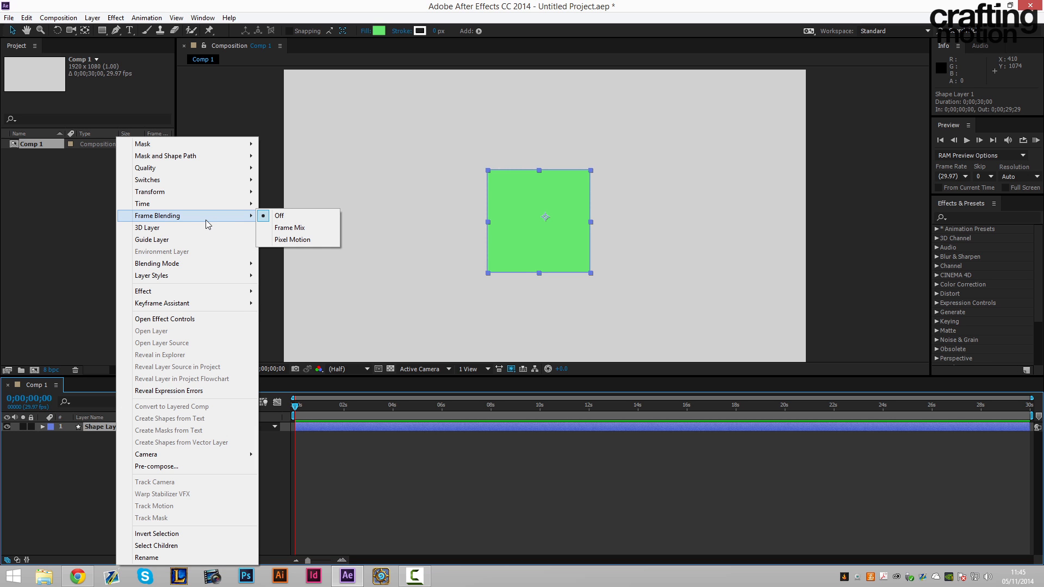
mouse_move(228, 292)
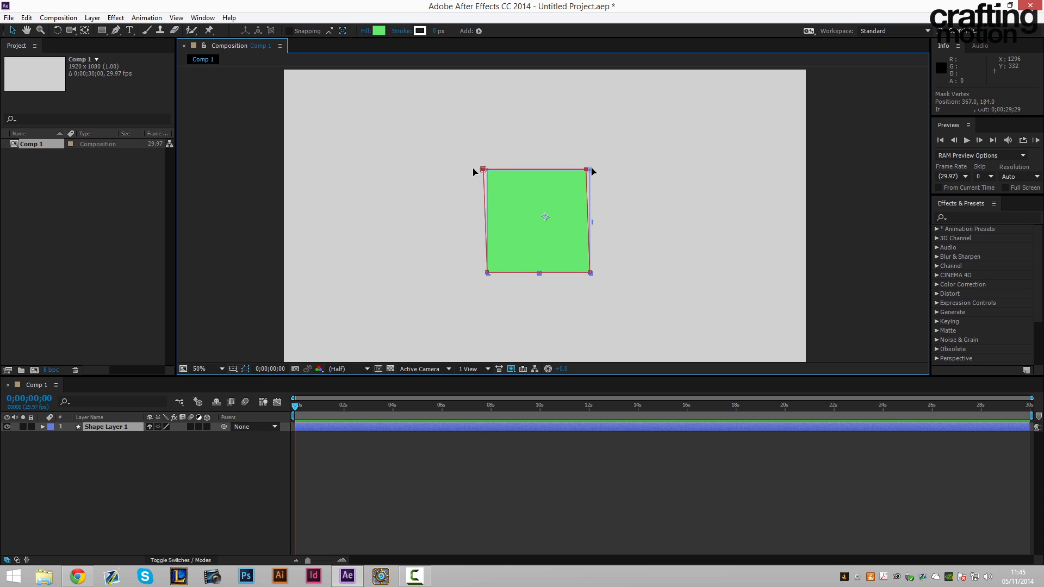
drag(589, 170, 604, 146)
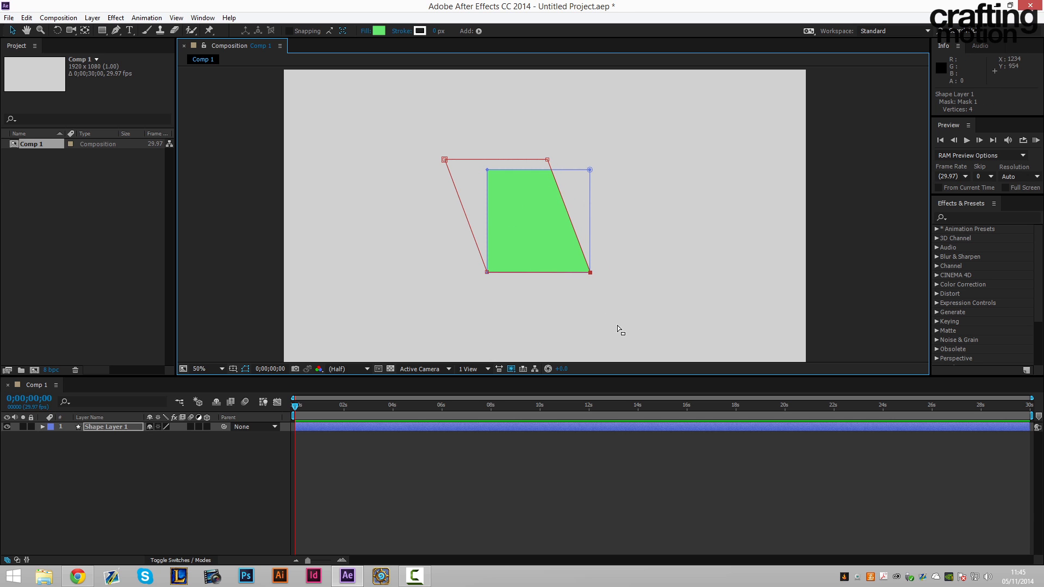
mouse_move(506, 183)
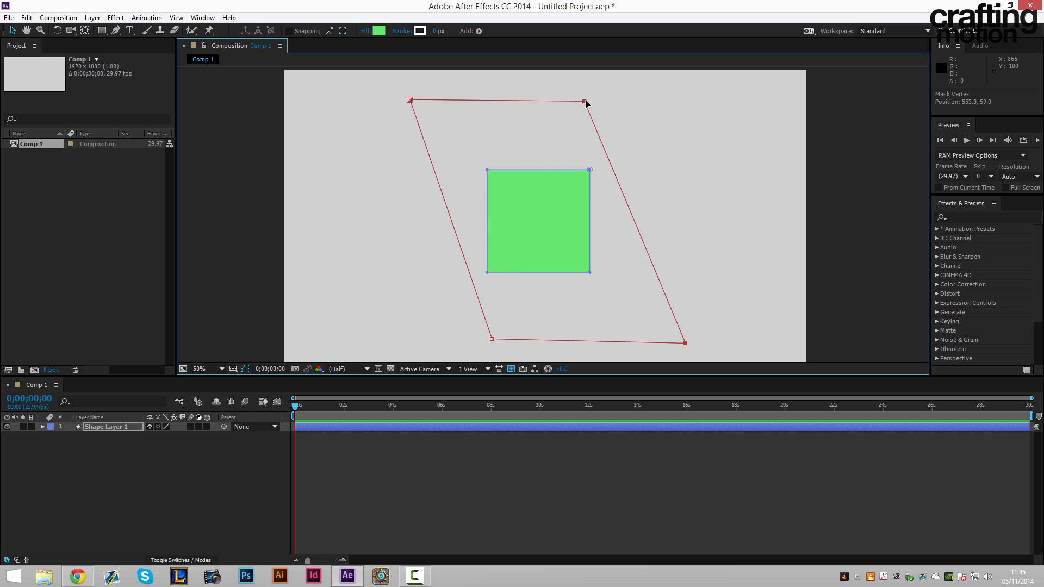
drag(586, 100, 577, 100)
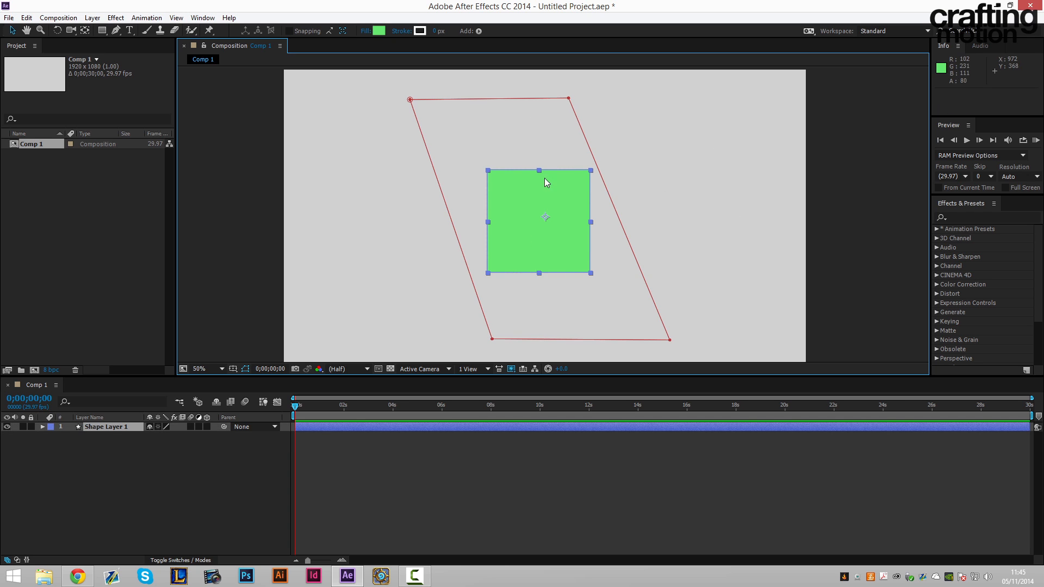
mouse_move(768, 220)
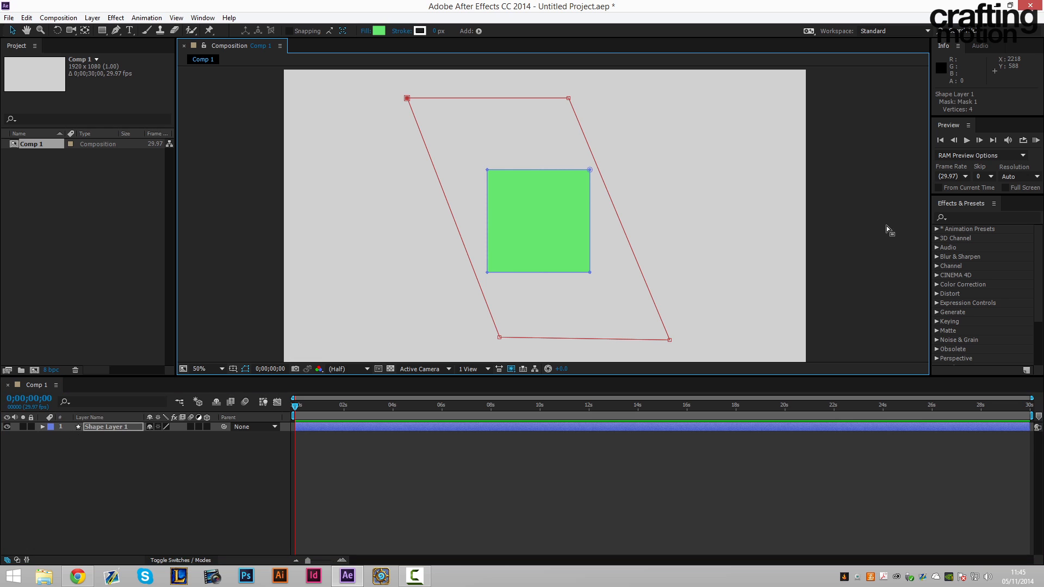
Reveal Mask 1's path property and keyframe the mask growing from a sliver to the full square.
click(51, 427)
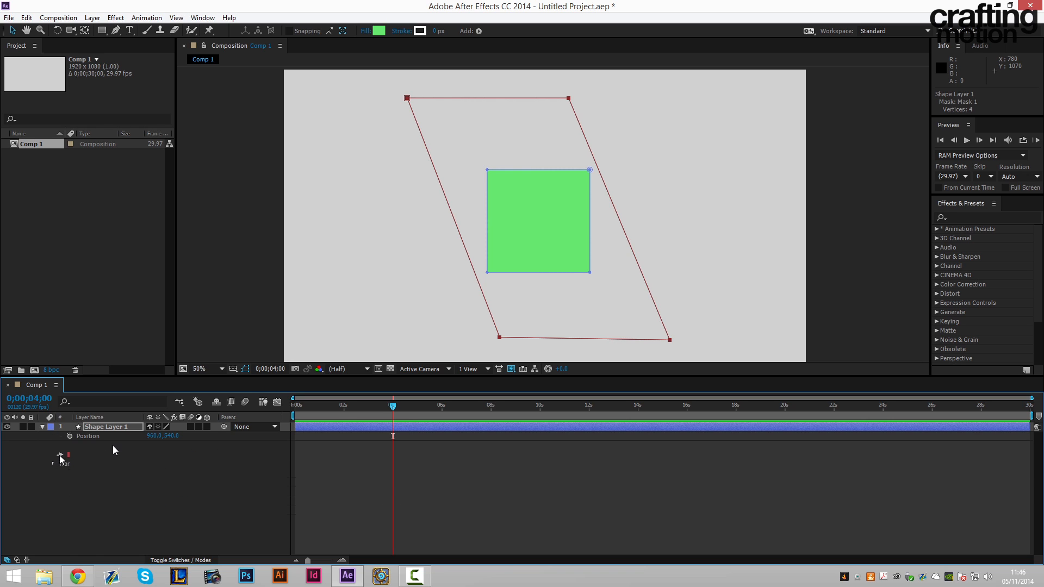
click(53, 426)
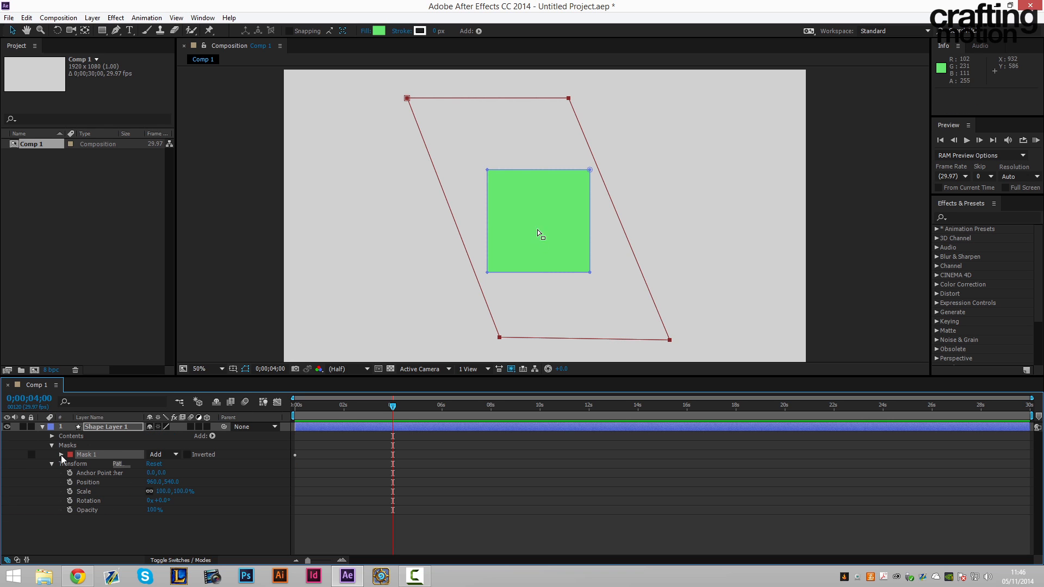
click(60, 454)
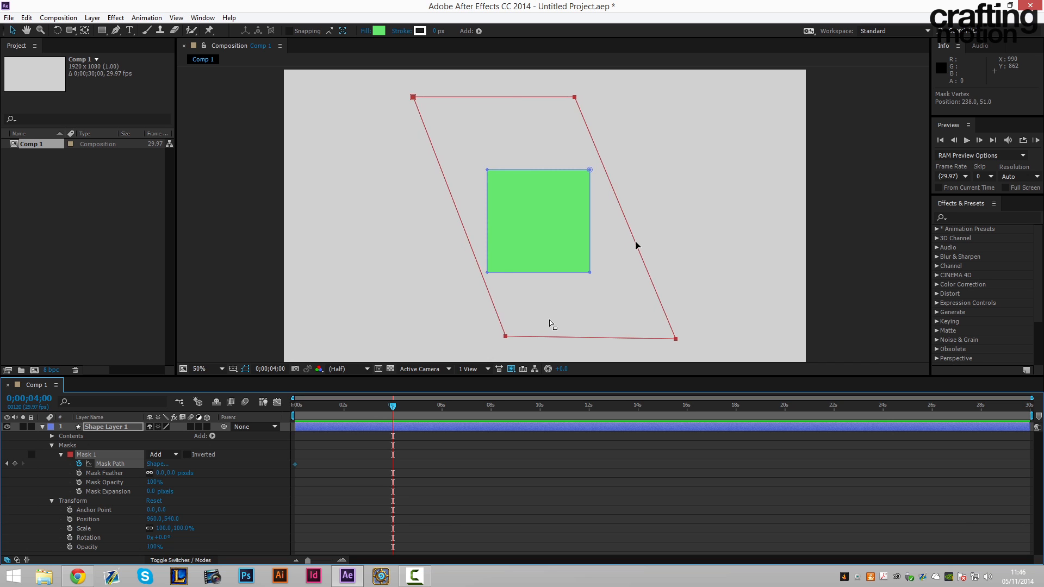
drag(414, 97, 476, 87)
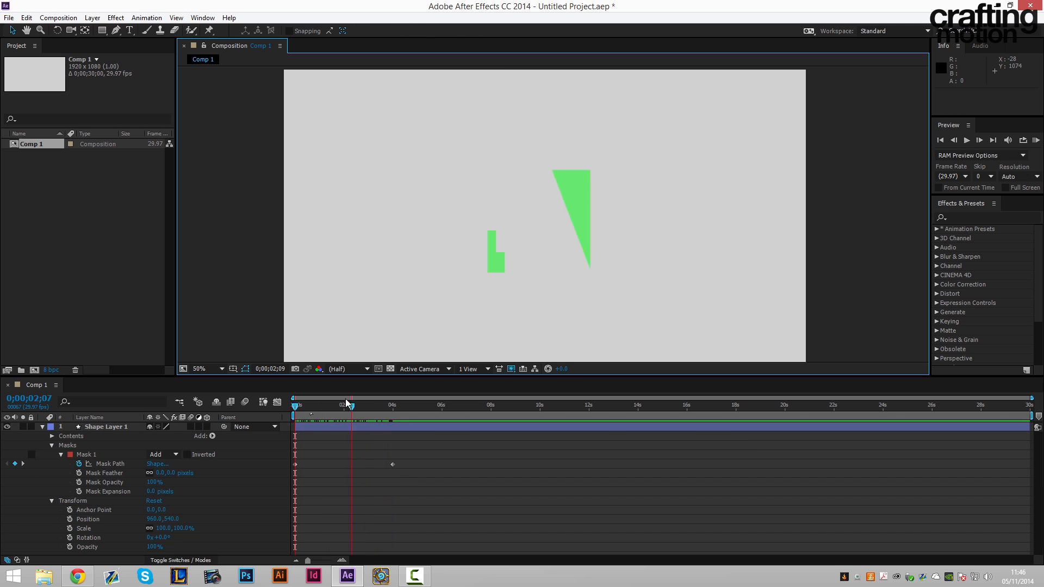
Scrub the timeline to preview the slanted wipe revealing the square over four seconds.
drag(346, 405, 372, 404)
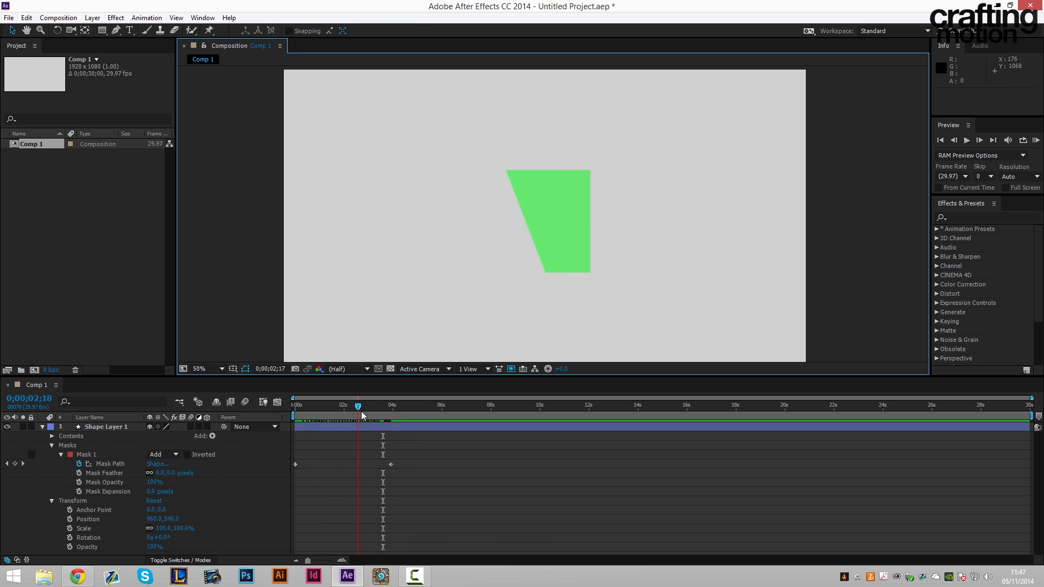
drag(358, 406, 325, 406)
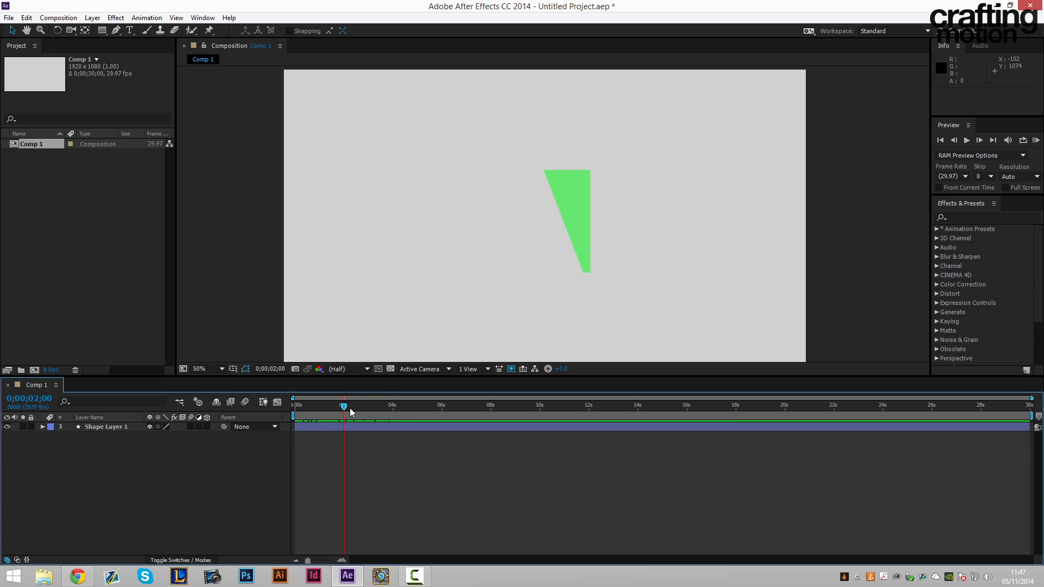
drag(343, 405, 383, 405)
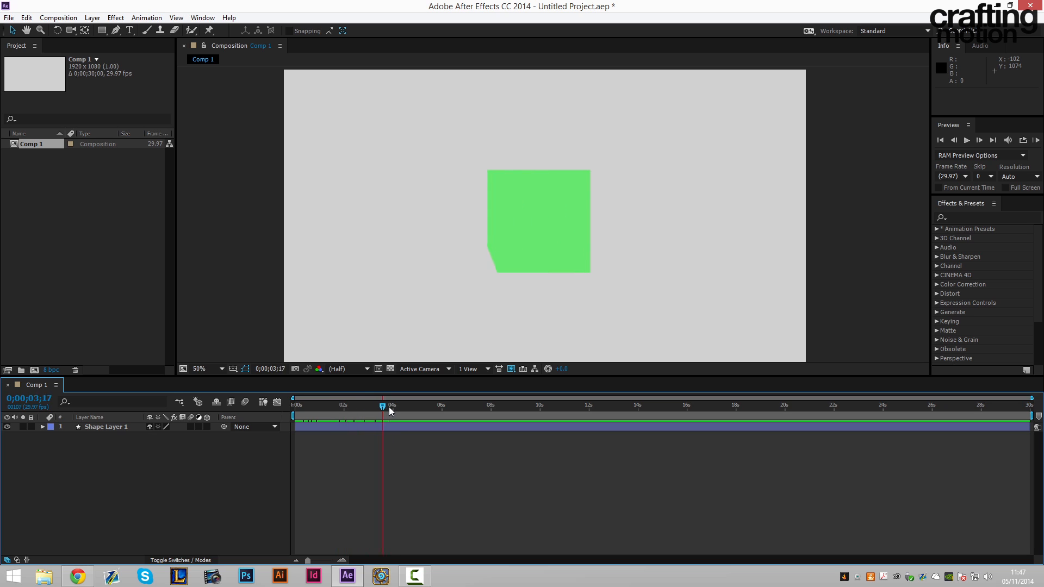
drag(383, 405, 301, 404)
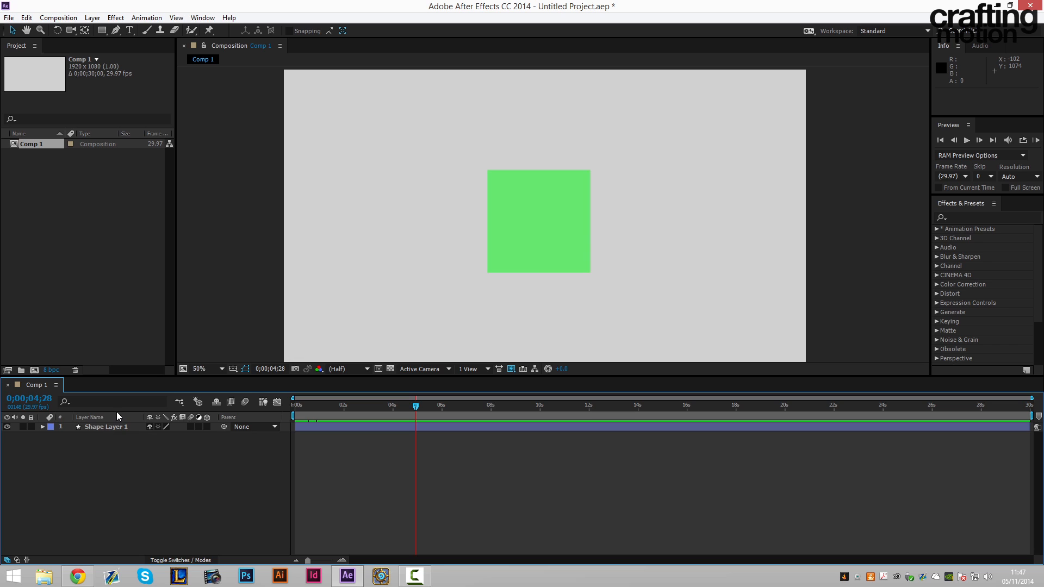
Delete Shape Layer 1, leaving the grey composition empty.
click(105, 426)
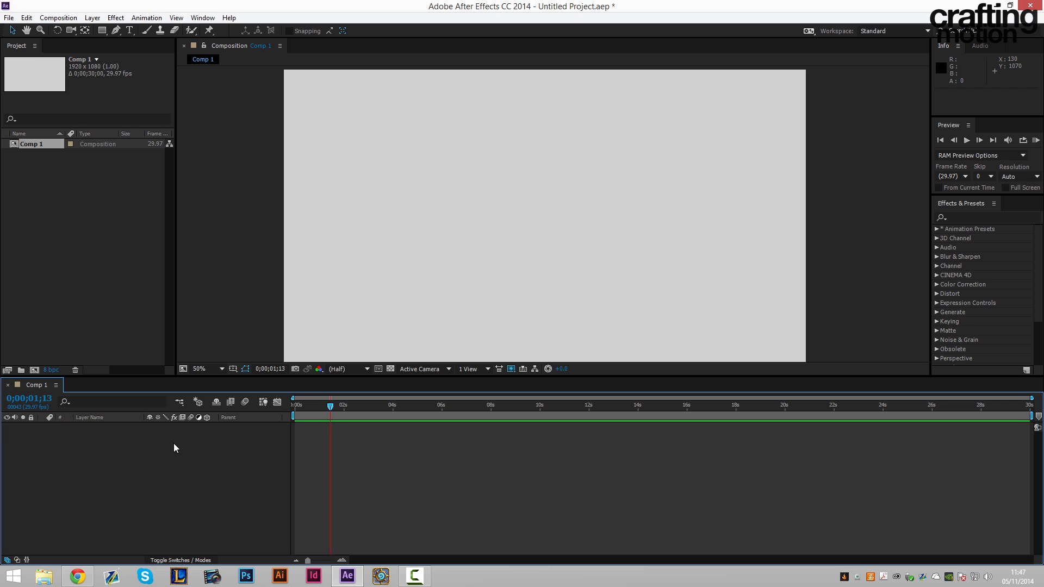
Type CRAFTING MOTION on two lines and set its font to large Bebas lettering.
text(CRAFTING)
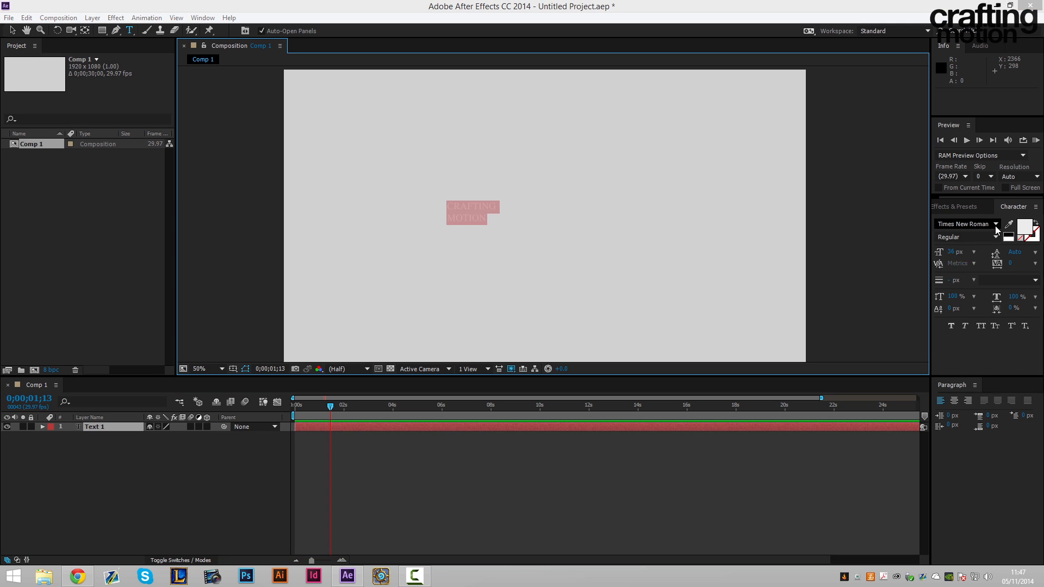
click(995, 224)
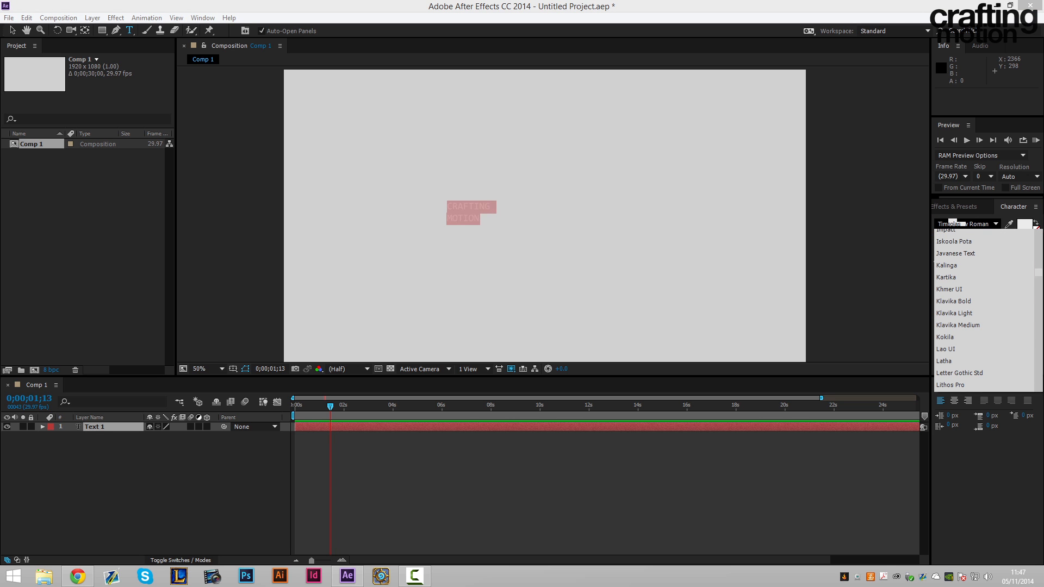
click(965, 223)
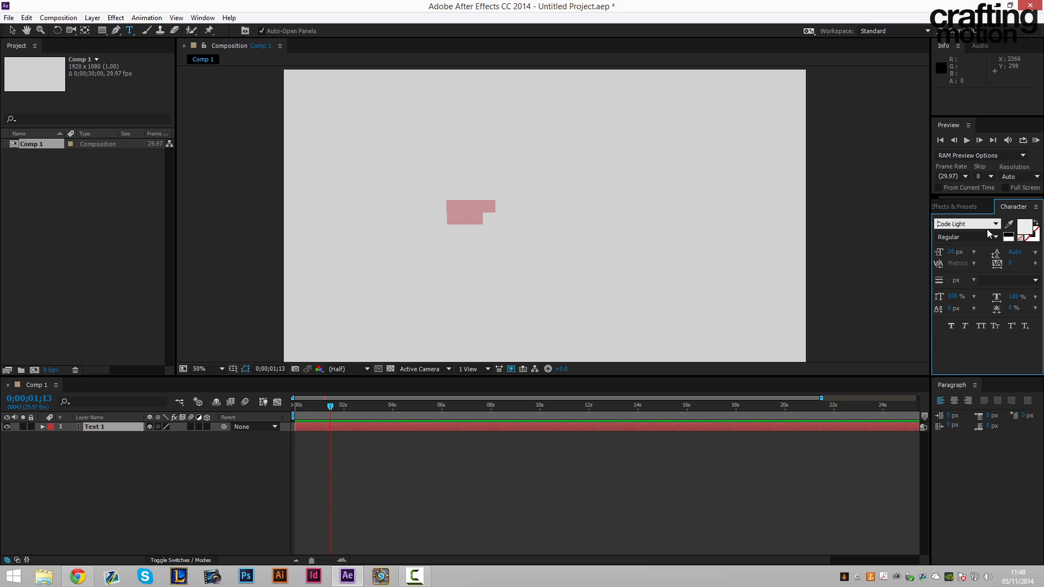
click(965, 223)
text(Bebas)
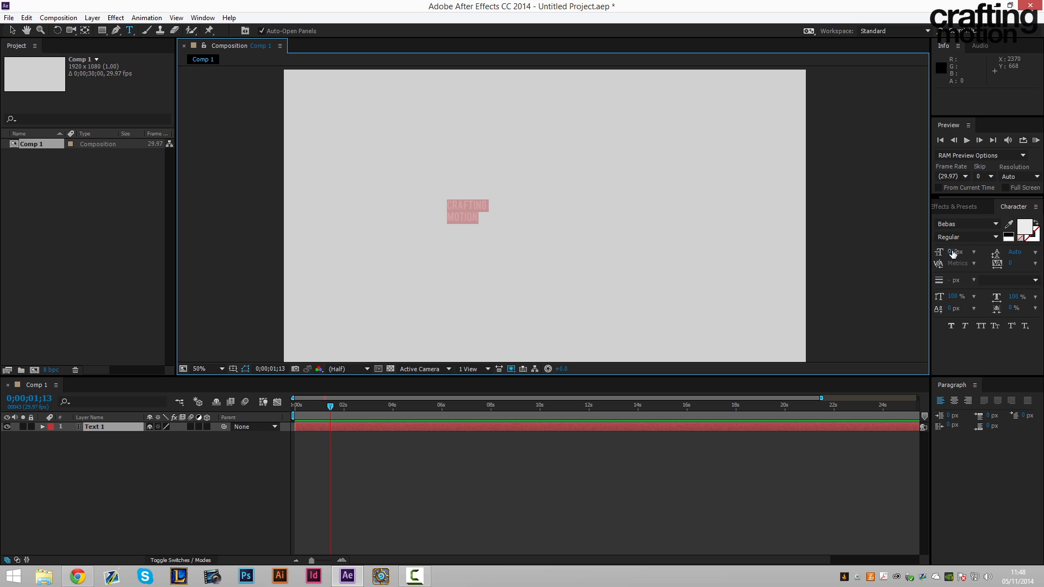
text(N)
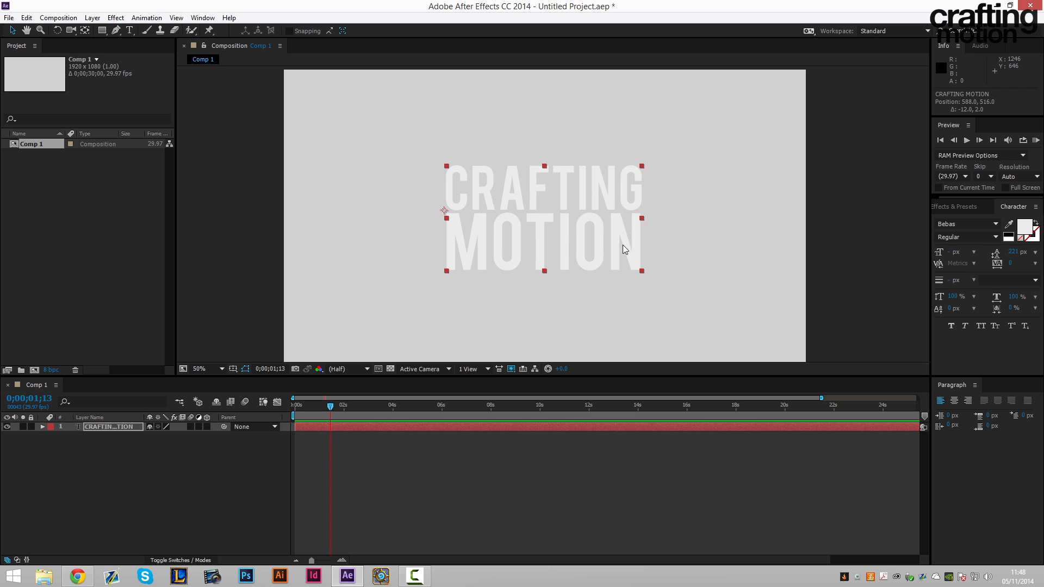
mouse_move(643, 168)
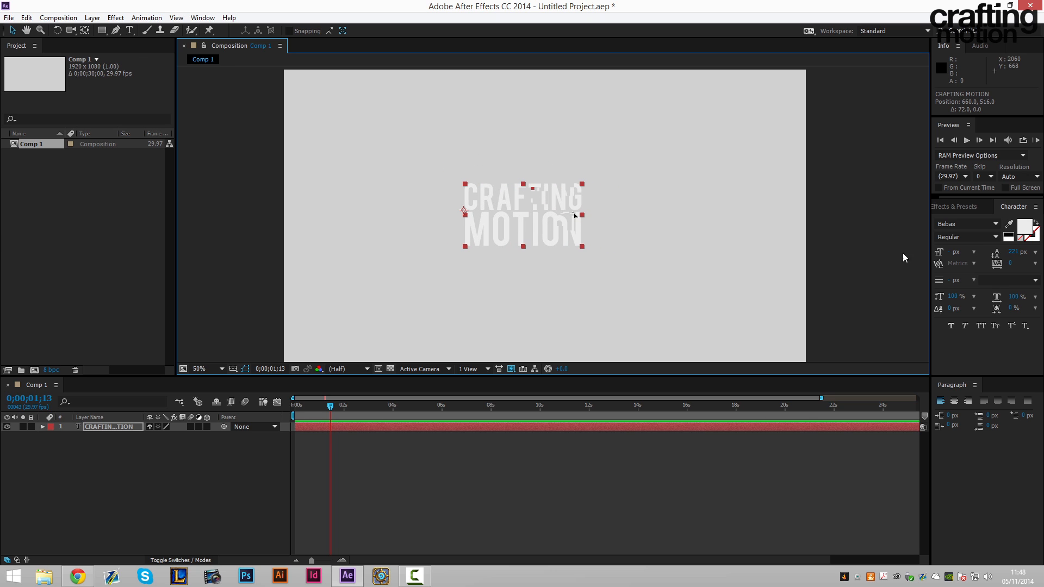
Change the CRAFTING MOTION text fill to bright yellow and reselect the layer.
click(1028, 224)
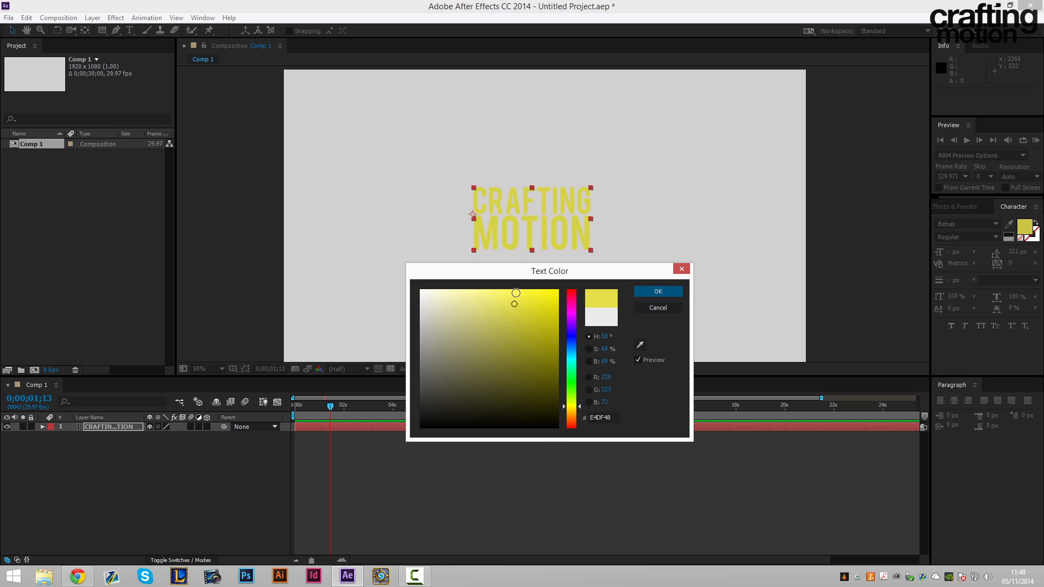
click(657, 292)
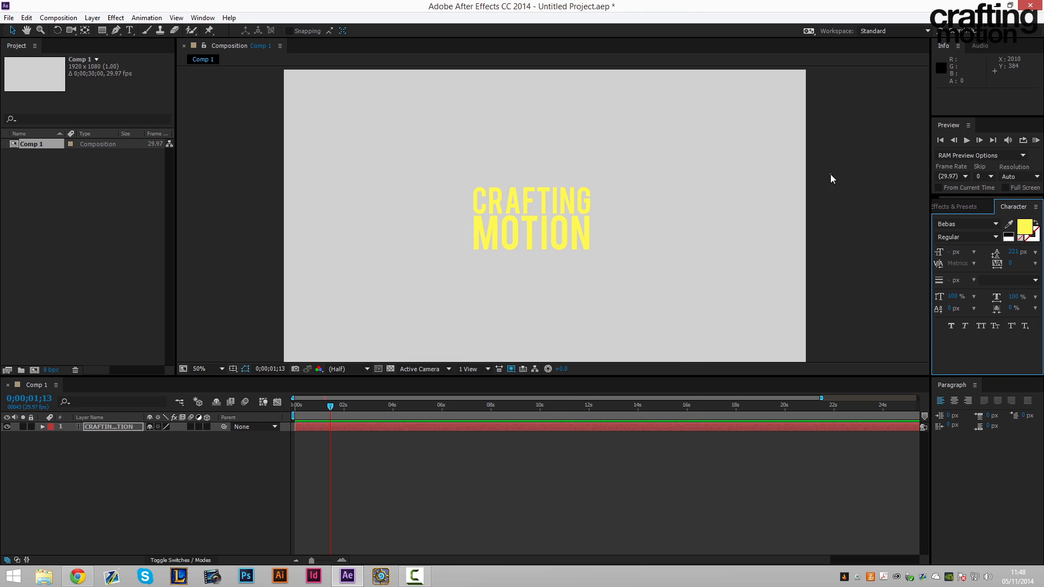
click(530, 220)
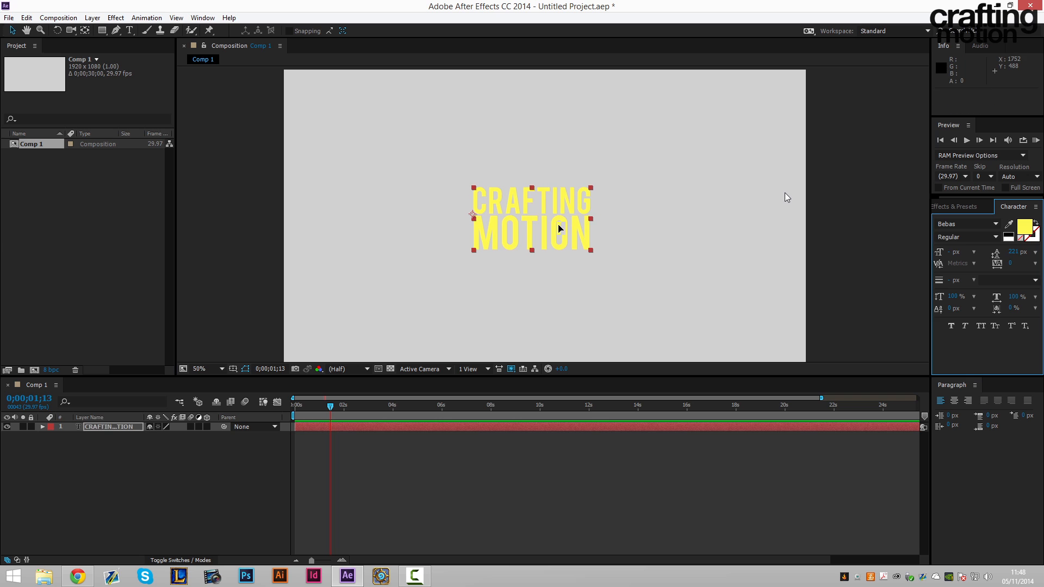
Draw Mask 1 on the text layer with the Pen tool and pull its corners around the lettering.
drag(529, 217, 539, 219)
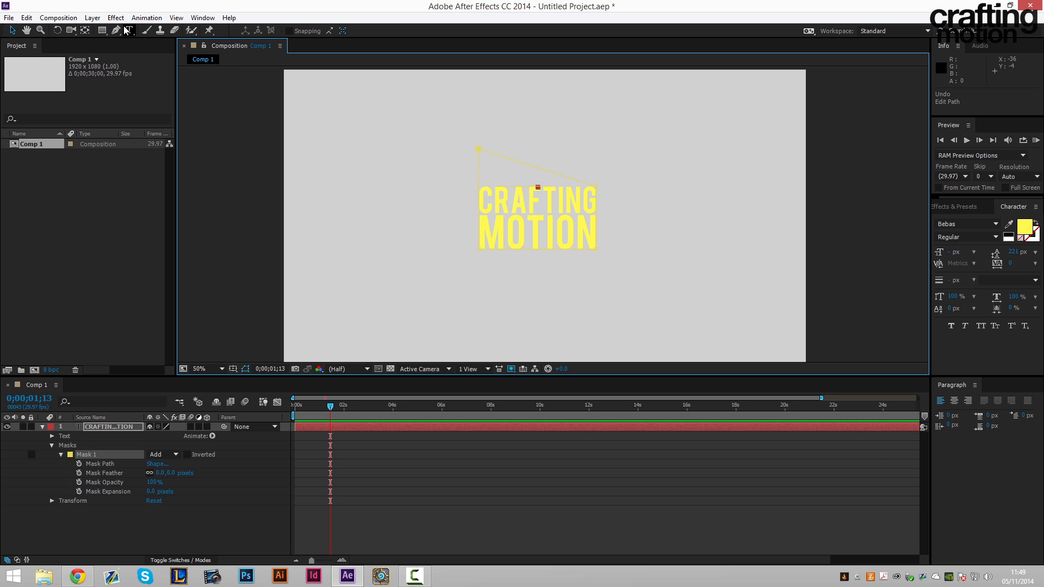
click(129, 30)
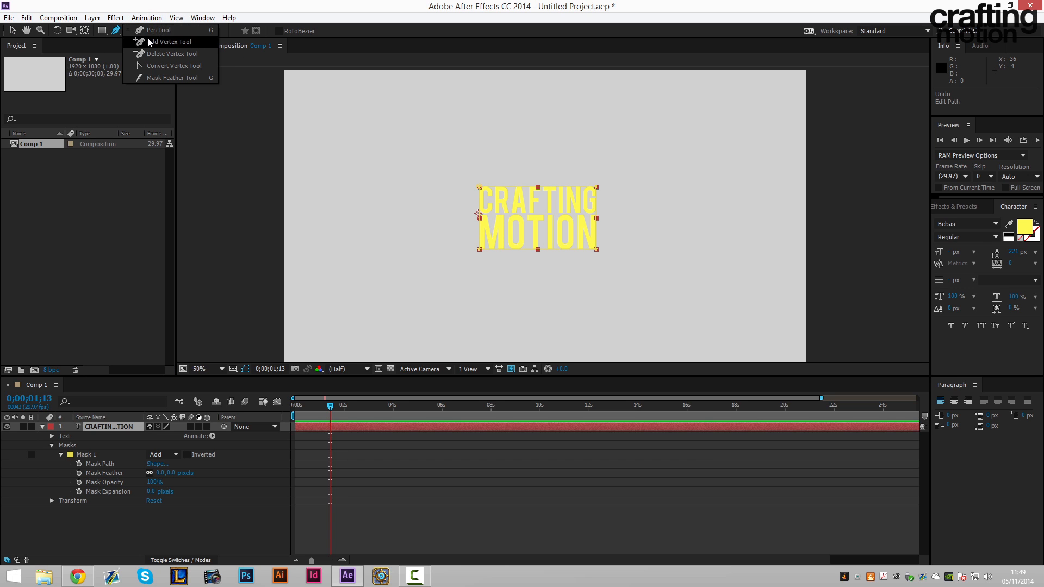
mouse_move(157, 30)
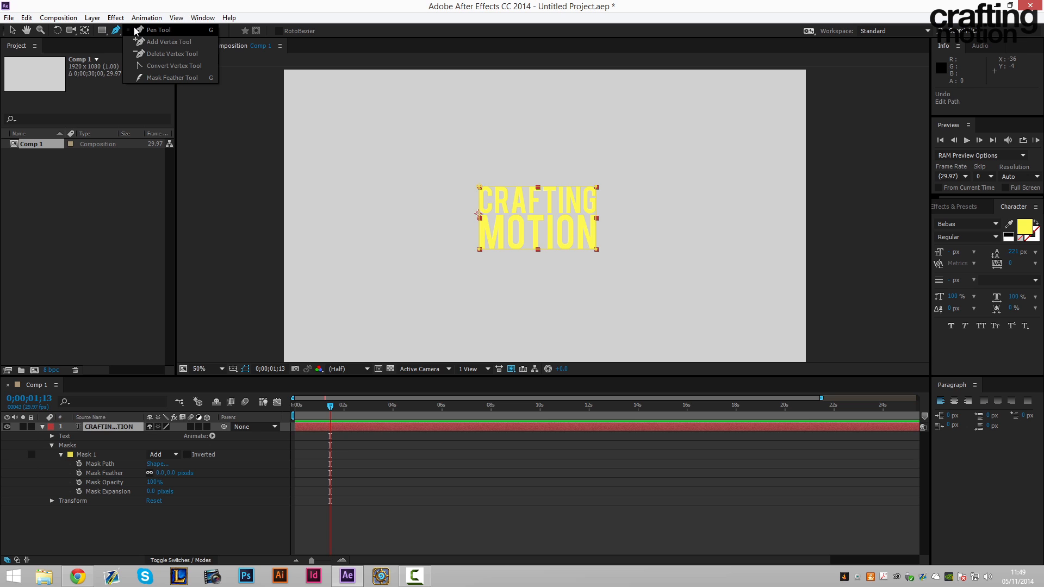
click(158, 29)
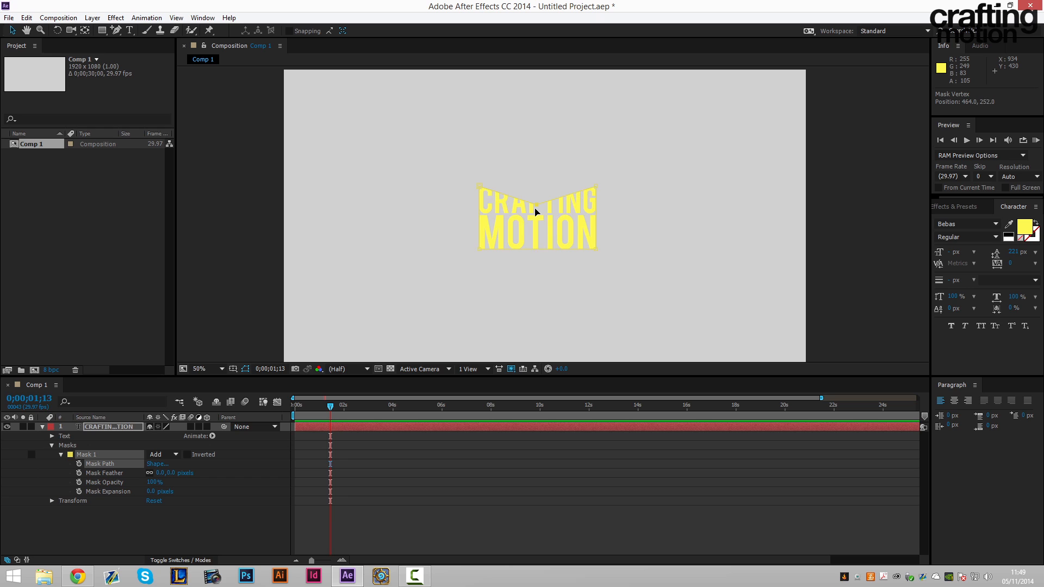
mouse_move(492, 254)
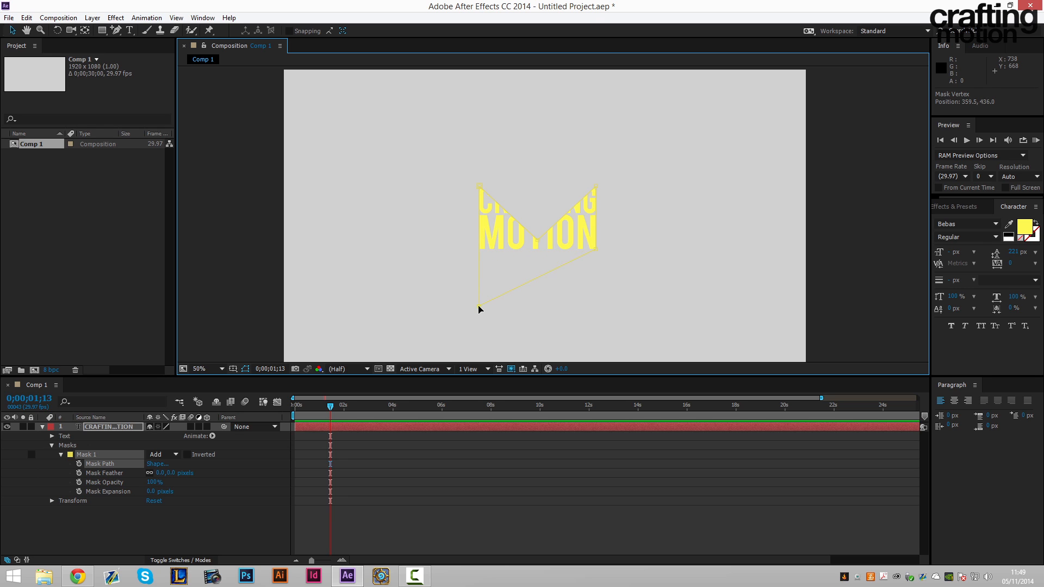
drag(479, 310, 594, 306)
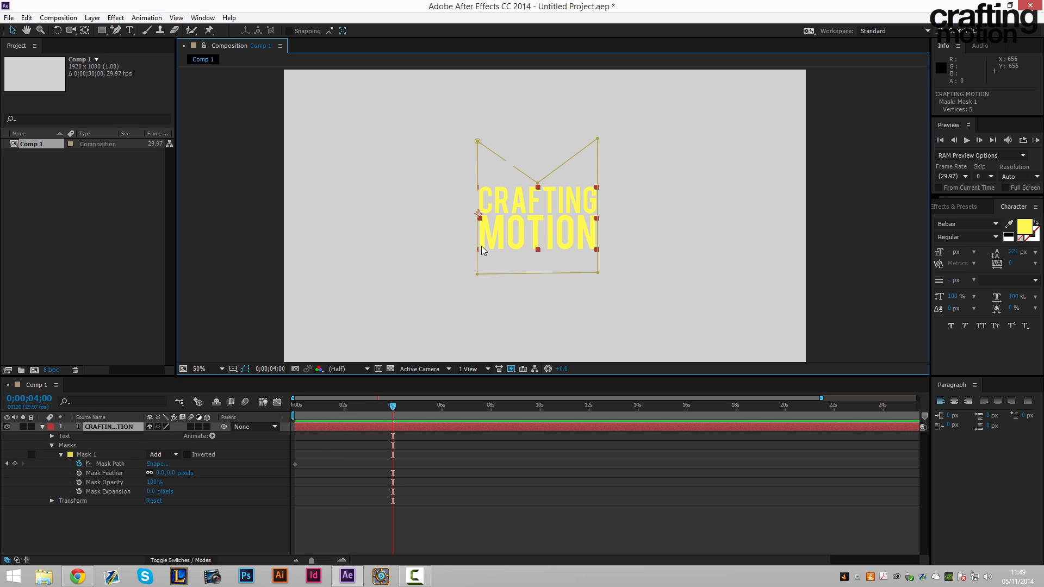
mouse_move(509, 170)
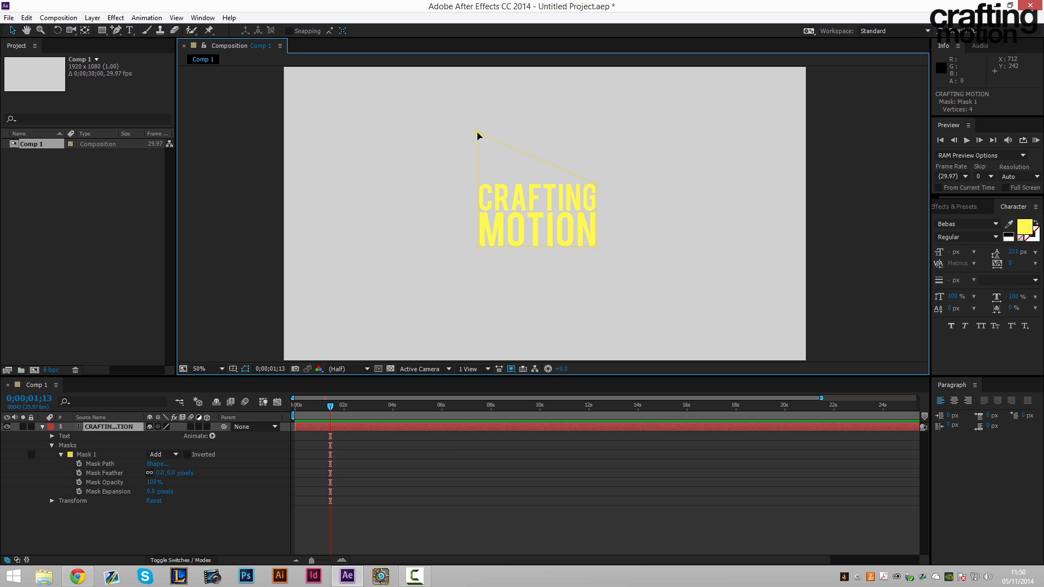
Set the text fill to coral red and Mask 1's outline colour to matching red.
click(1026, 228)
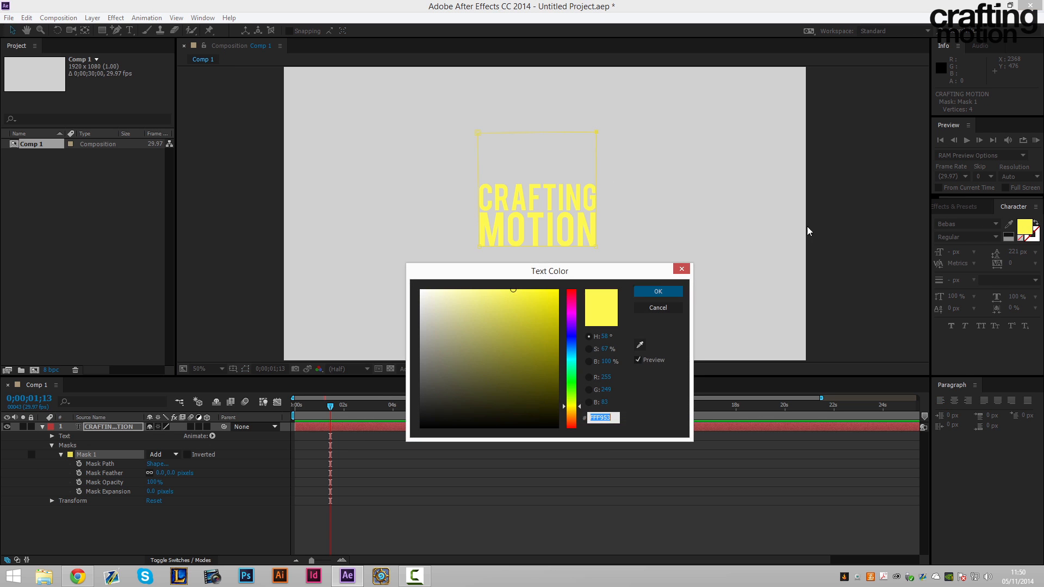
click(657, 292)
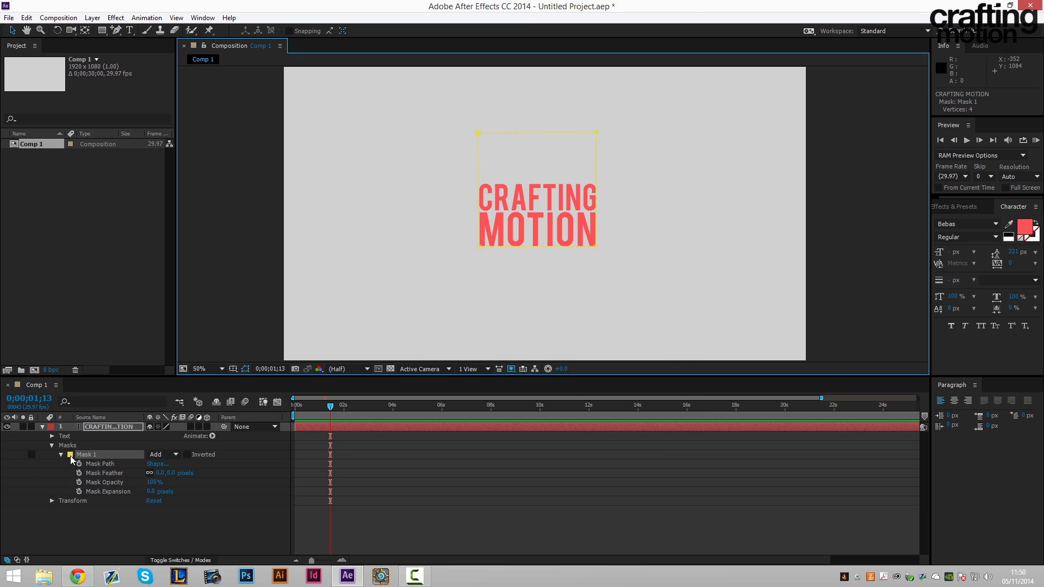
click(70, 455)
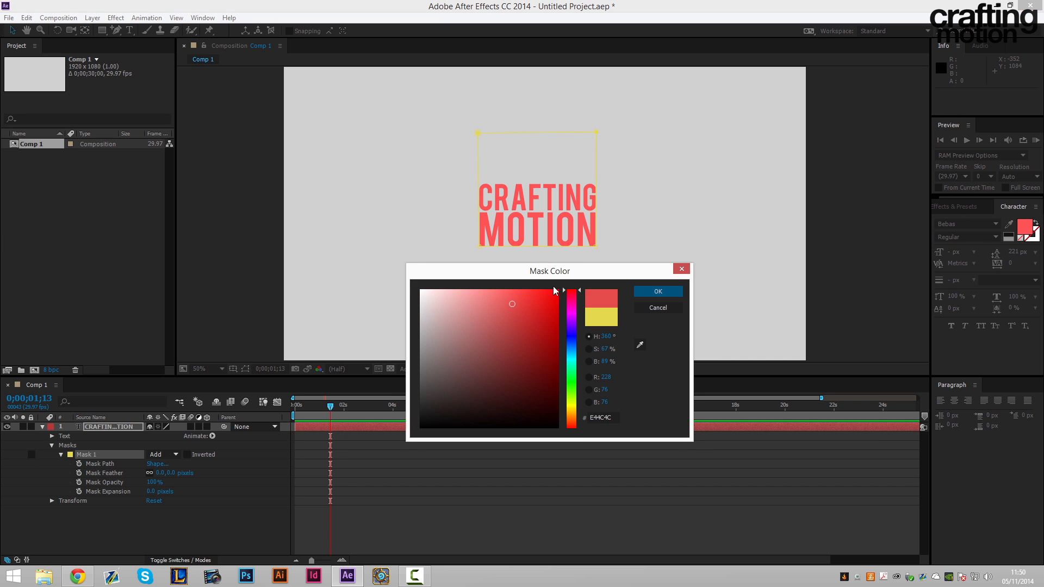
click(657, 291)
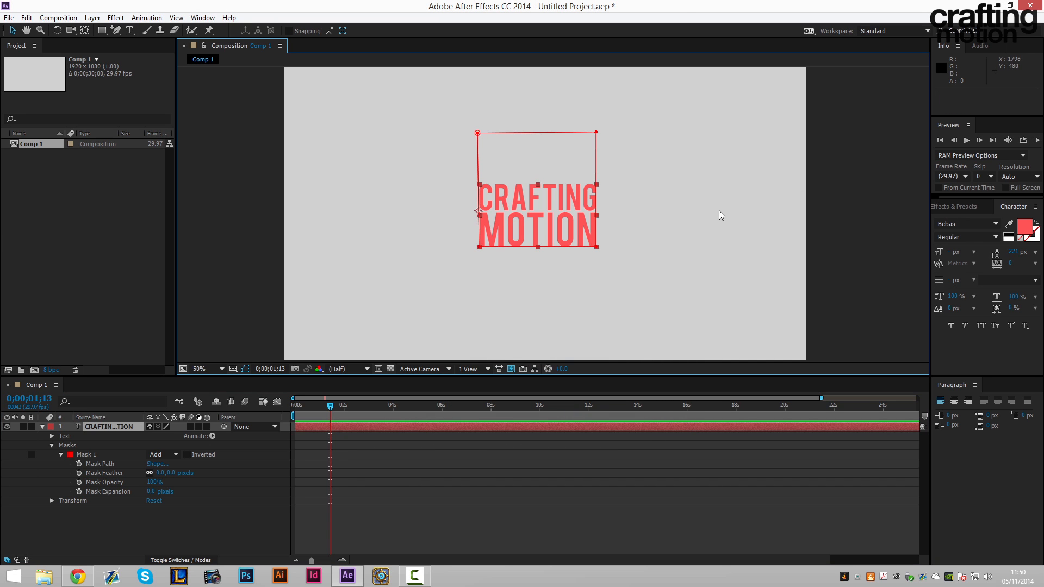
mouse_move(494, 145)
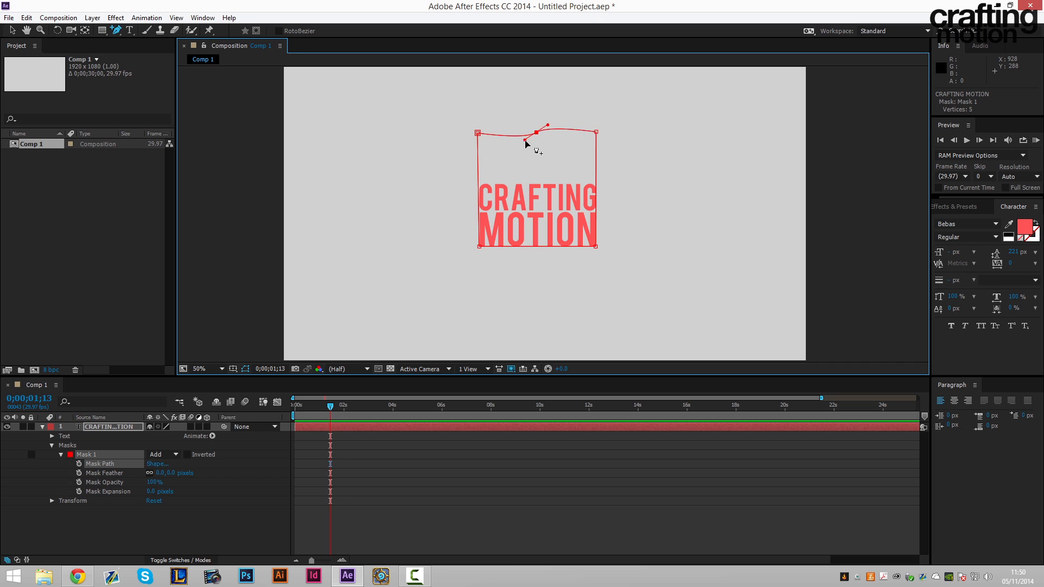
Drag the top-edge vertex handles so Mask 1 curves into a wave above the text.
drag(536, 132, 504, 168)
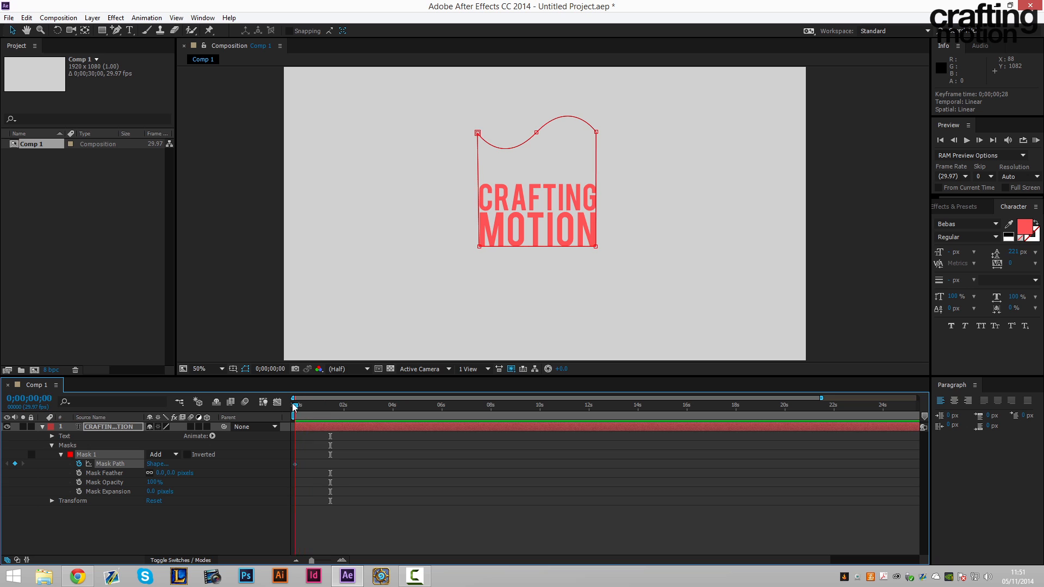
Keyframe the wavy Mask Path, then reshape and shift it over the lettering for a second keyframe near four seconds.
click(393, 404)
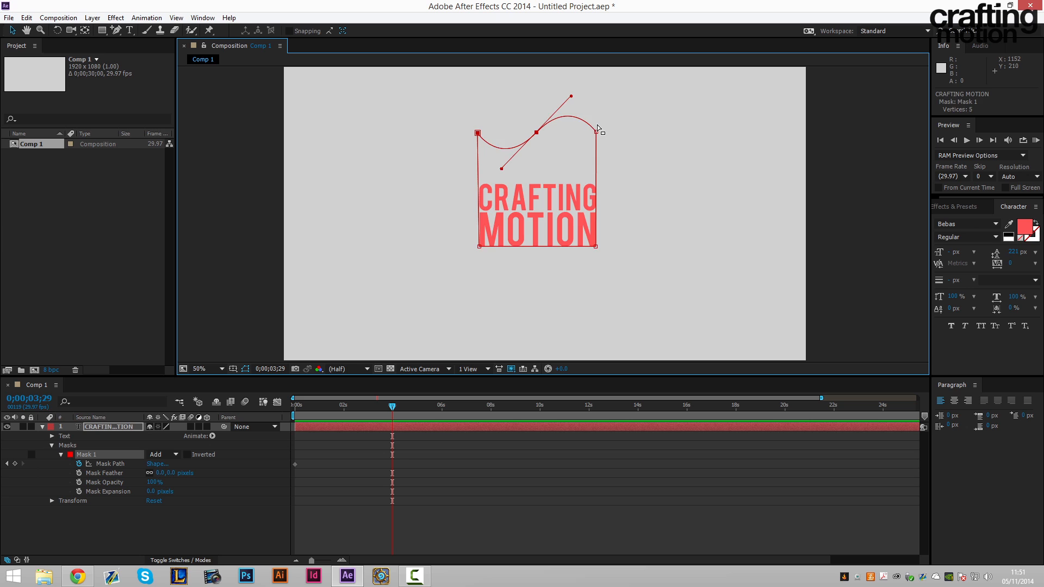
drag(595, 131, 595, 195)
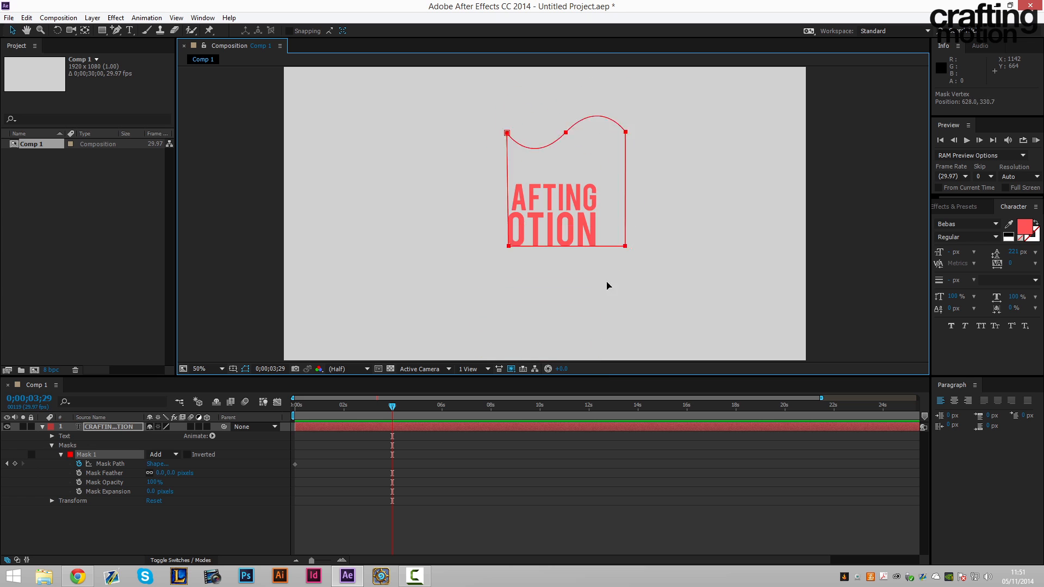
drag(566, 186, 536, 307)
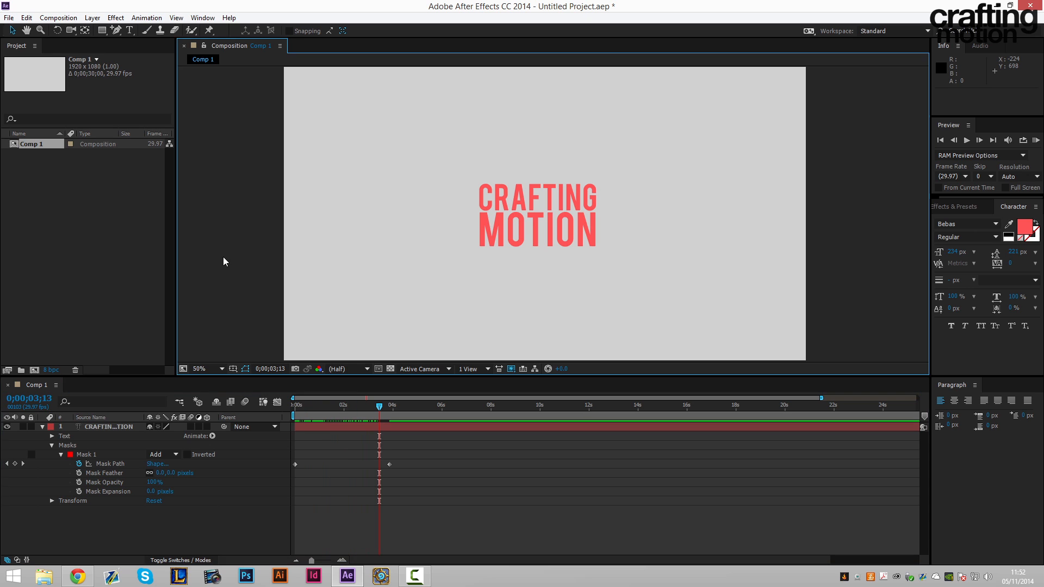
mouse_move(366, 396)
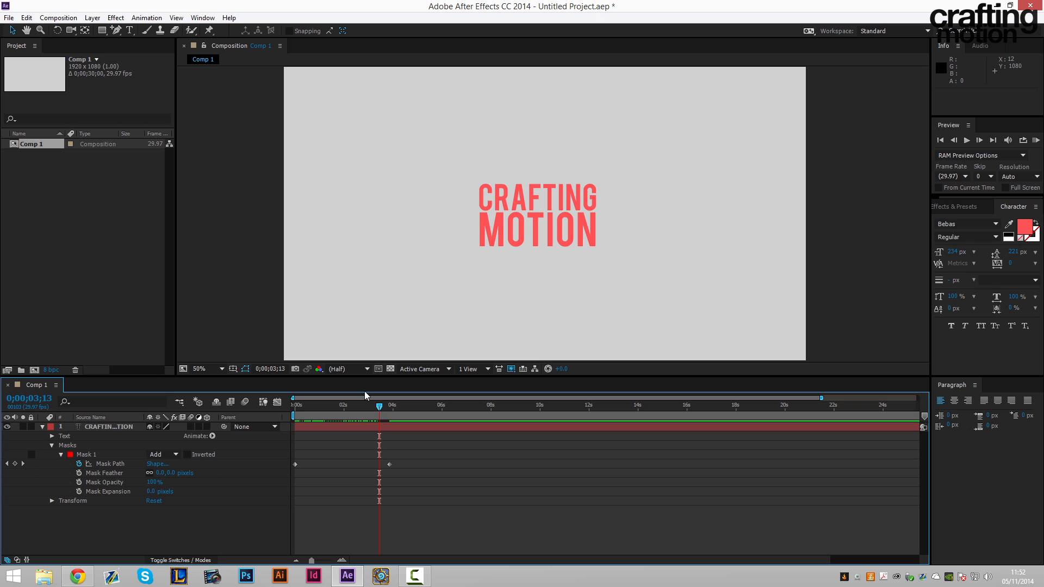
mouse_move(565, 194)
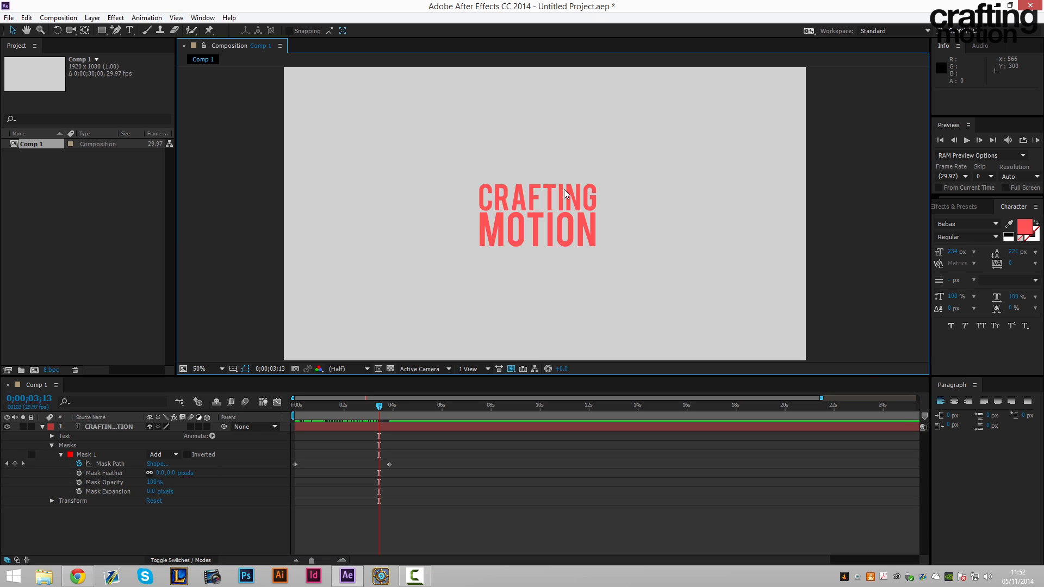